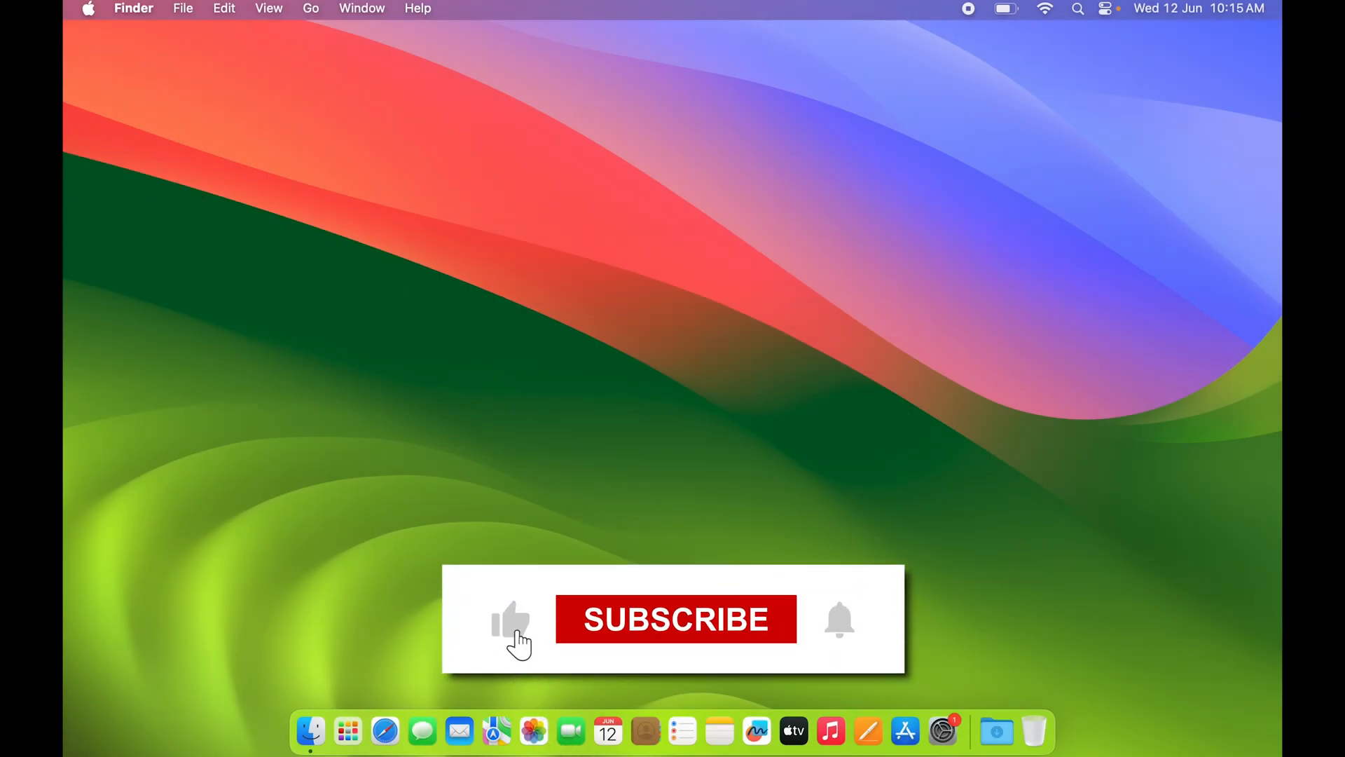
Dismiss the System Settings window to return to the Finder desktop
left_click(675, 618)
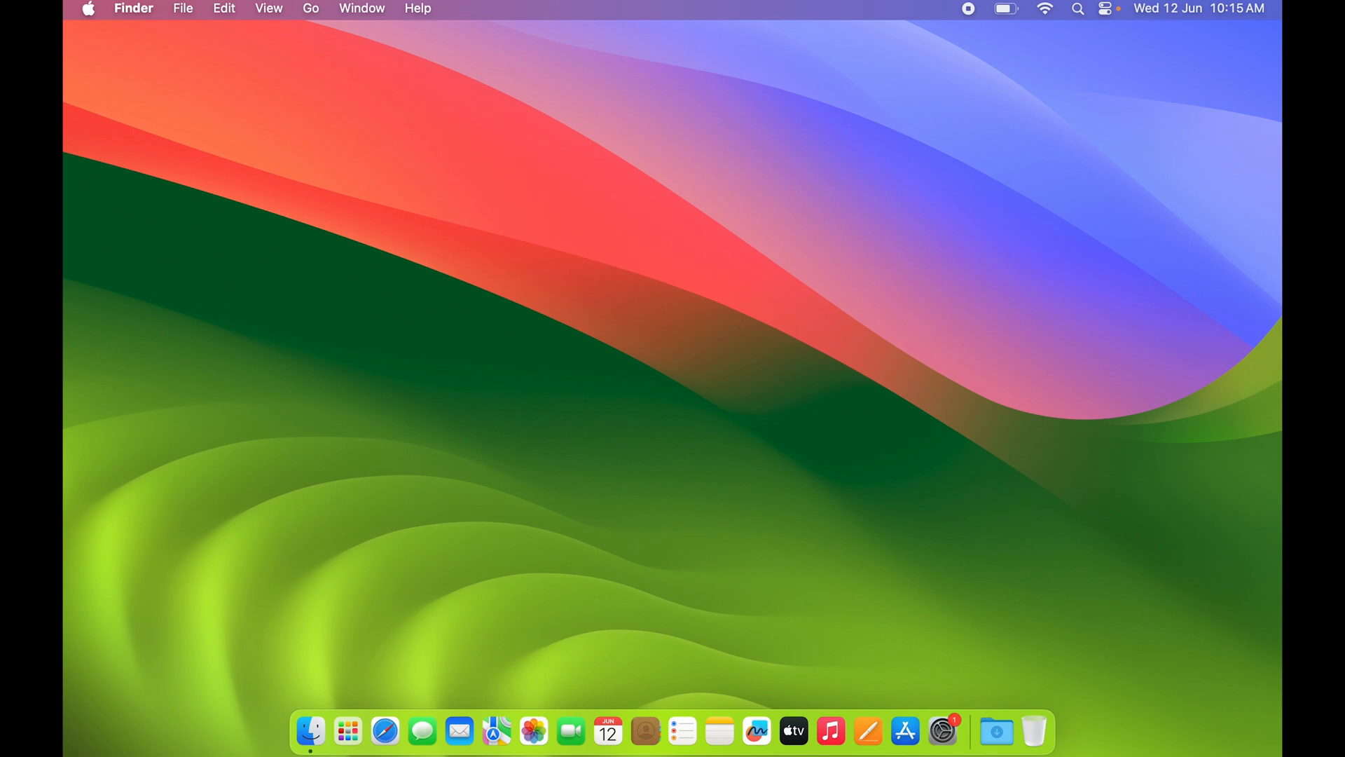
mouse_move(1023, 725)
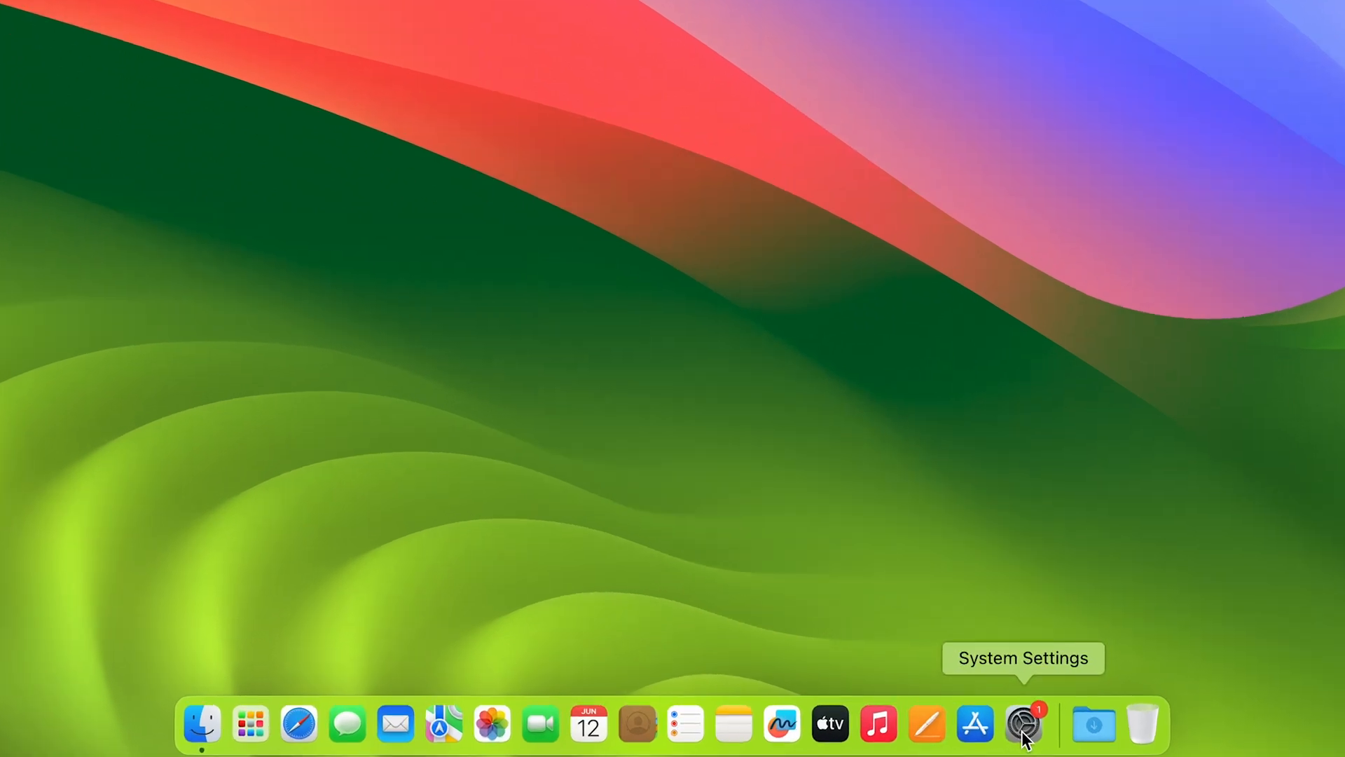
left_click(1022, 724)
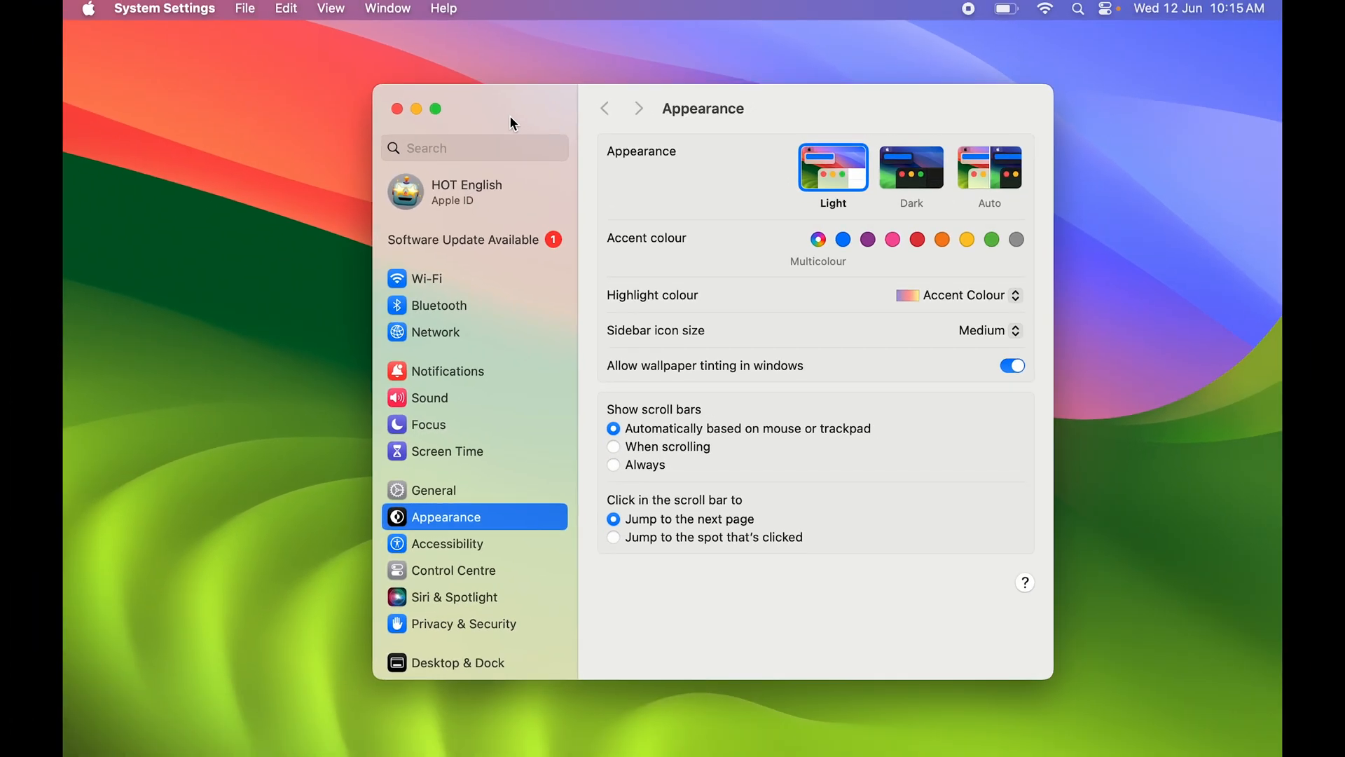
left_click(396, 110)
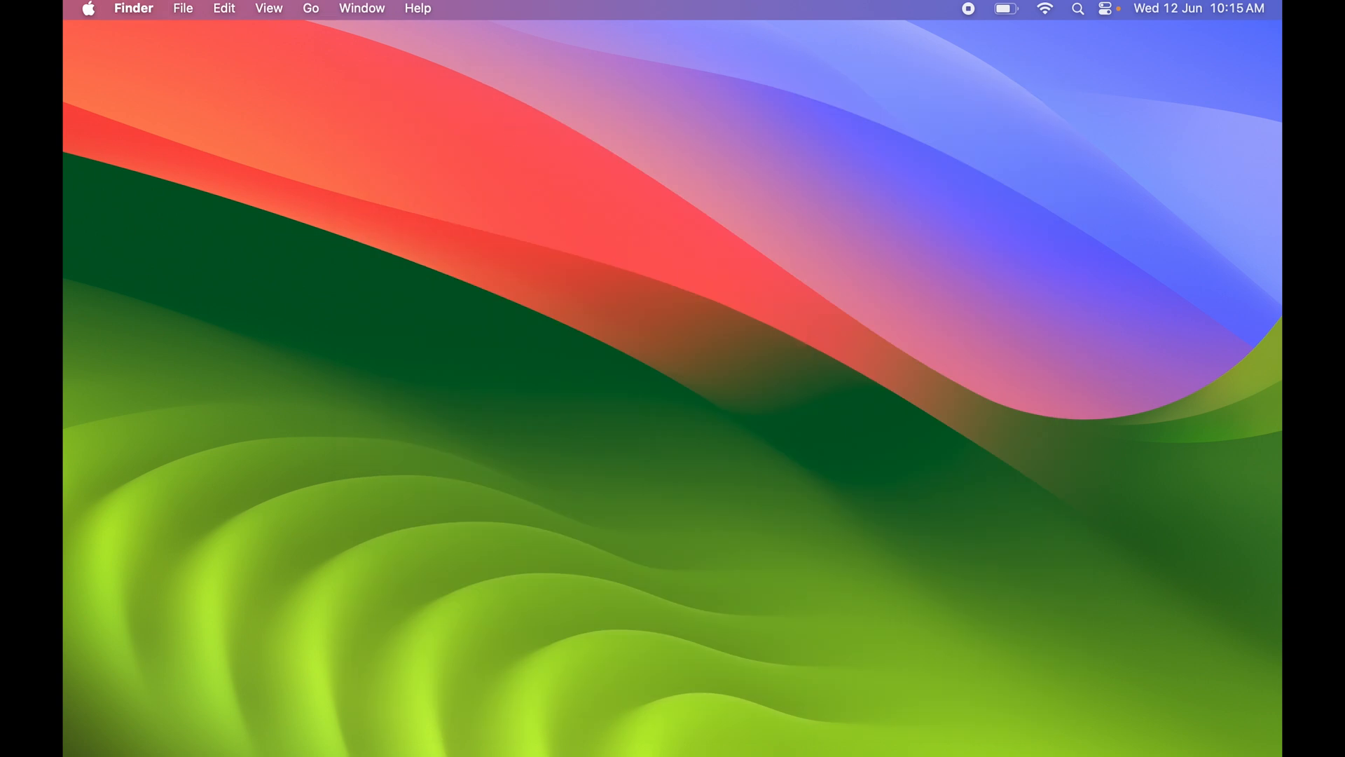
mouse_move(868, 730)
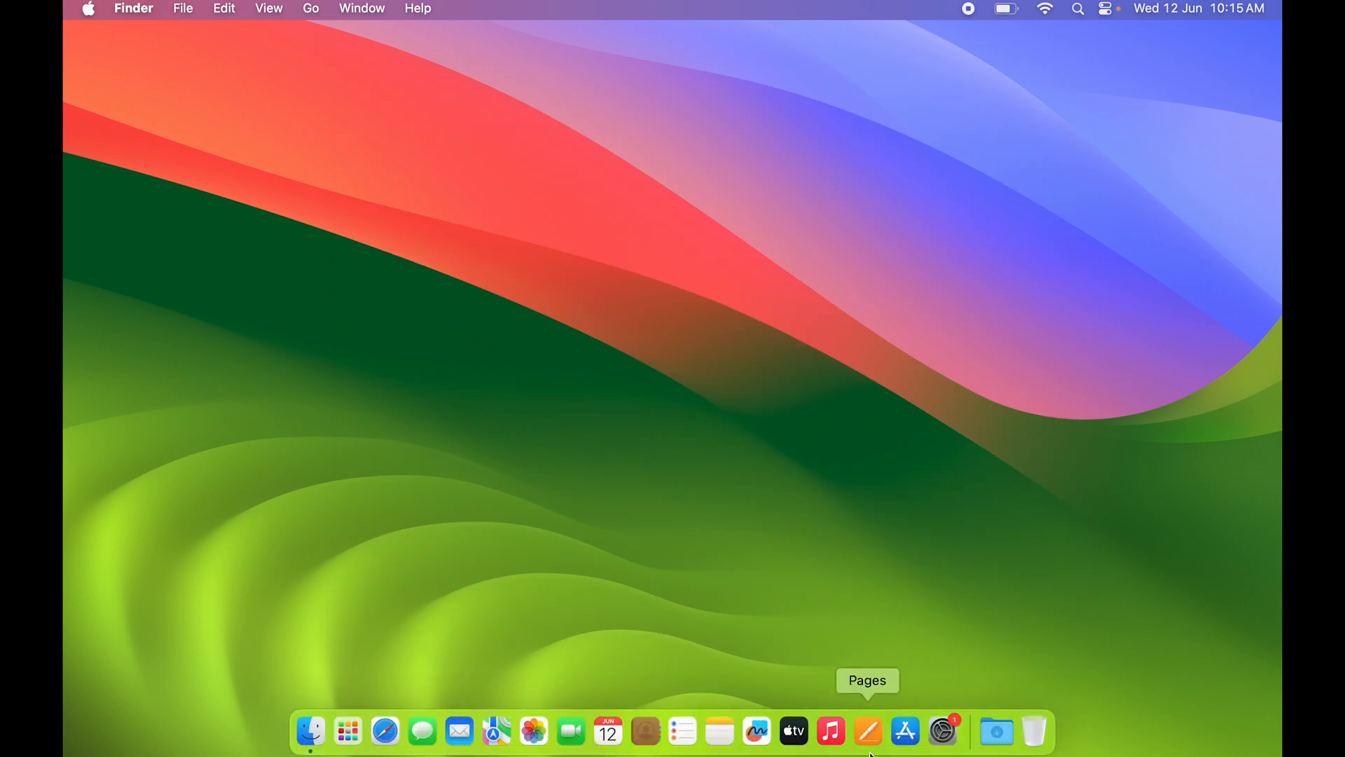
mouse_move(346, 730)
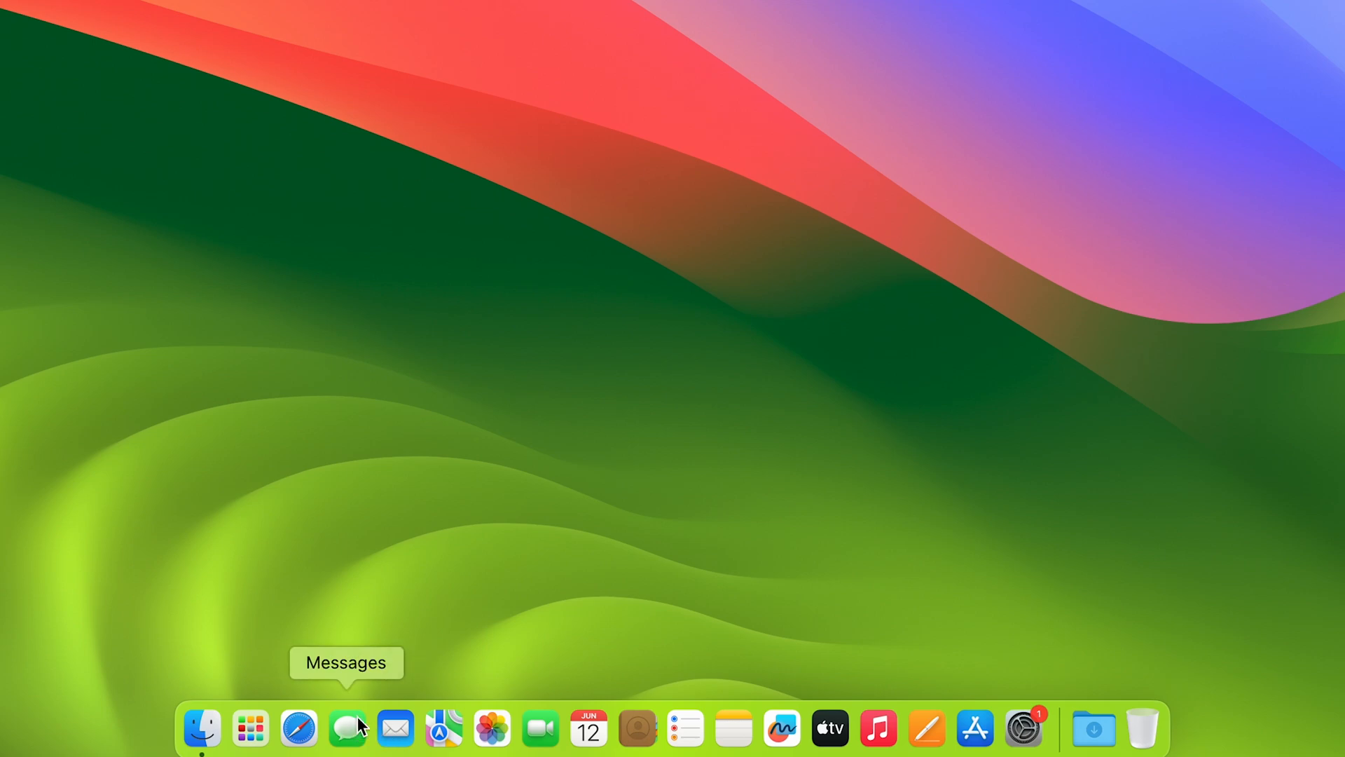
Search Spotlight for 'messages' to locate the Messages app, then bring up Launchpad's app grid
key("cmd")
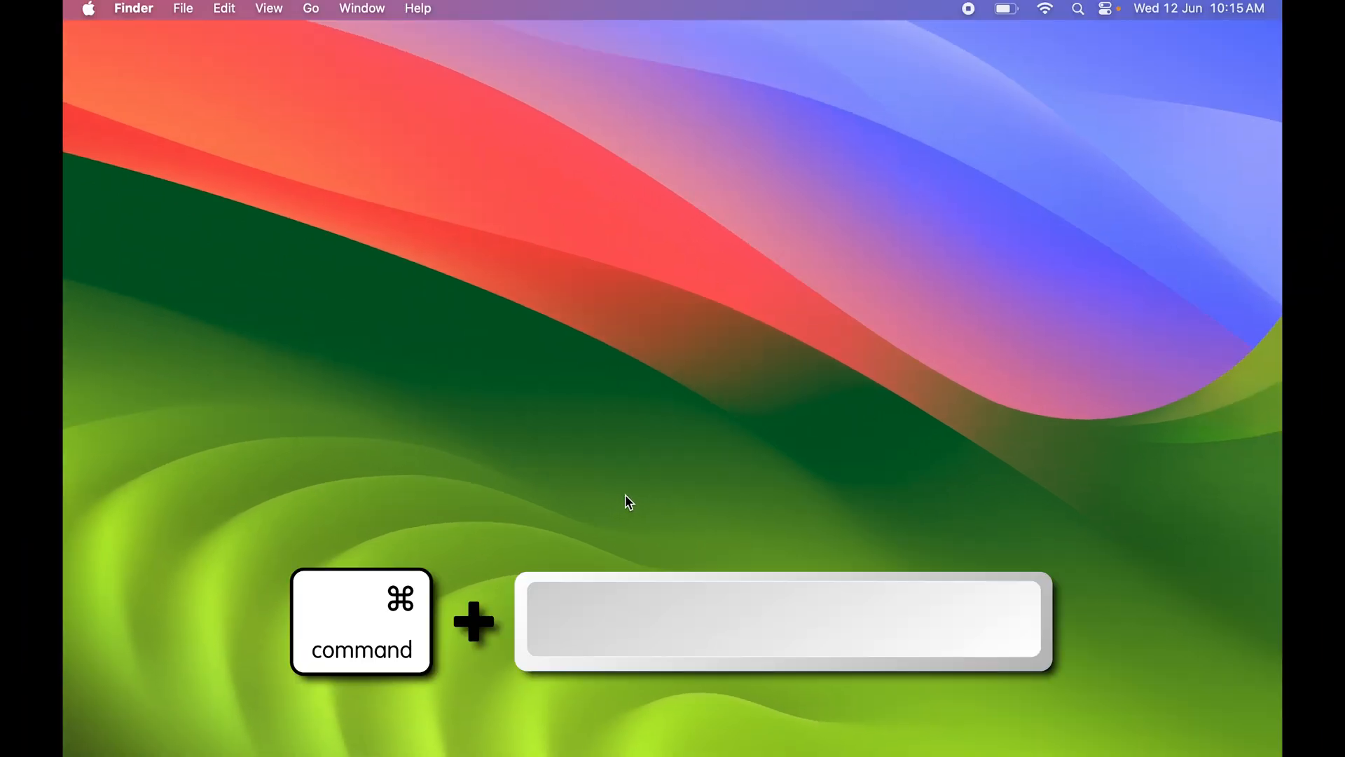
key("cmd+space")
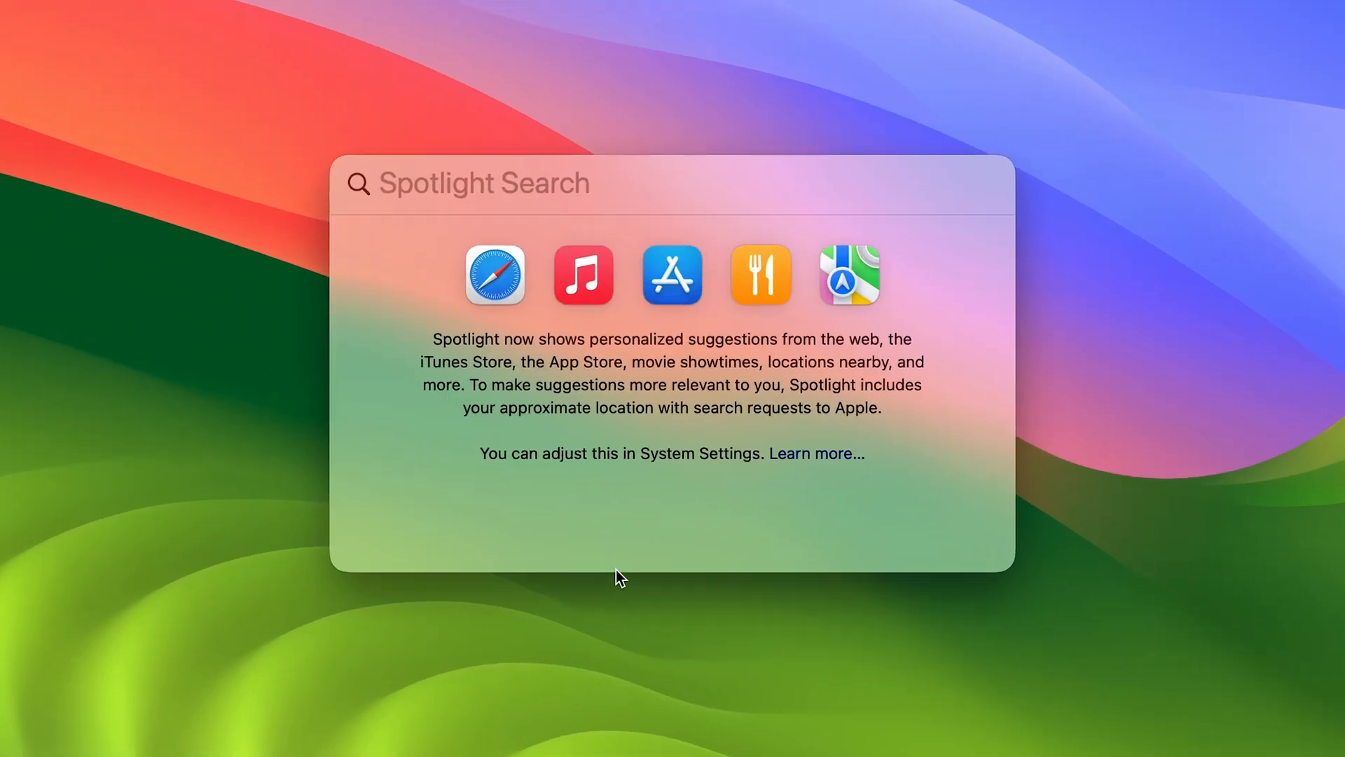
type("messages")
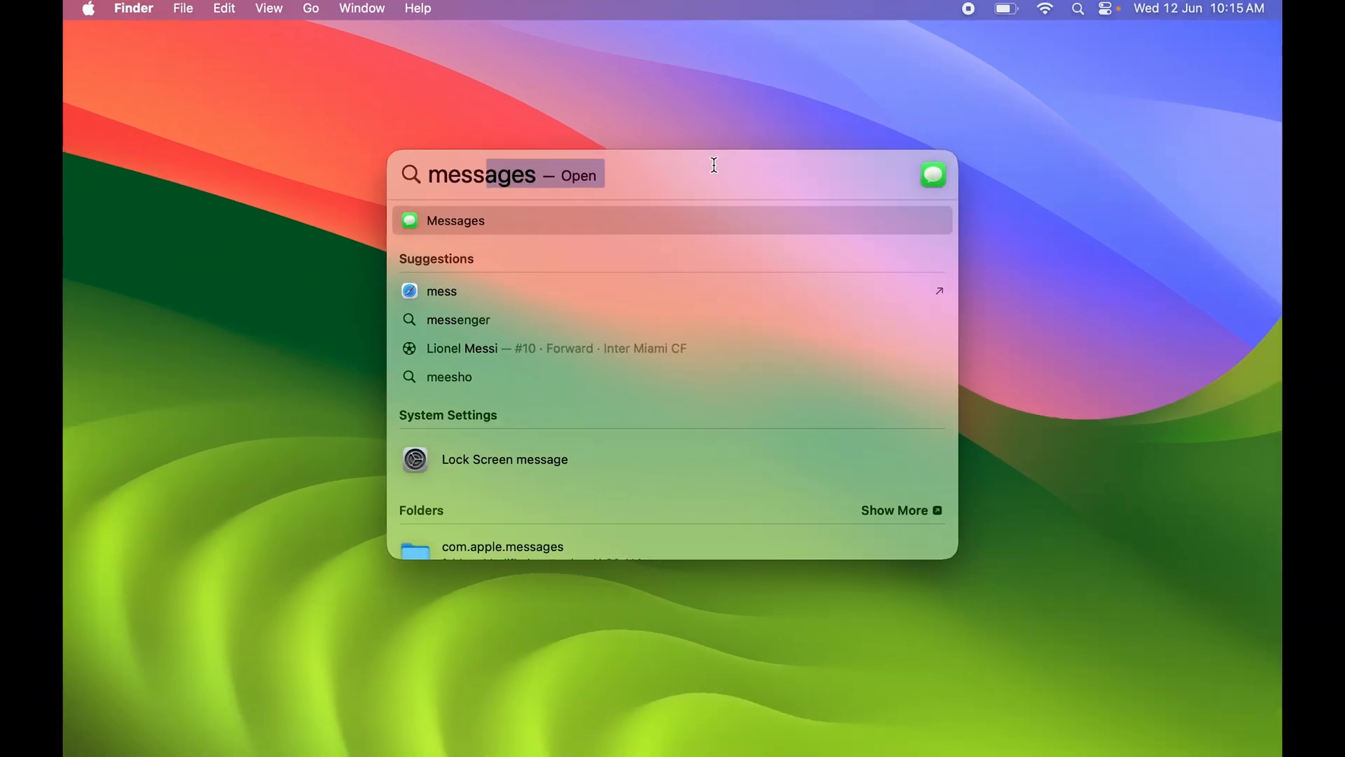
key("Escape")
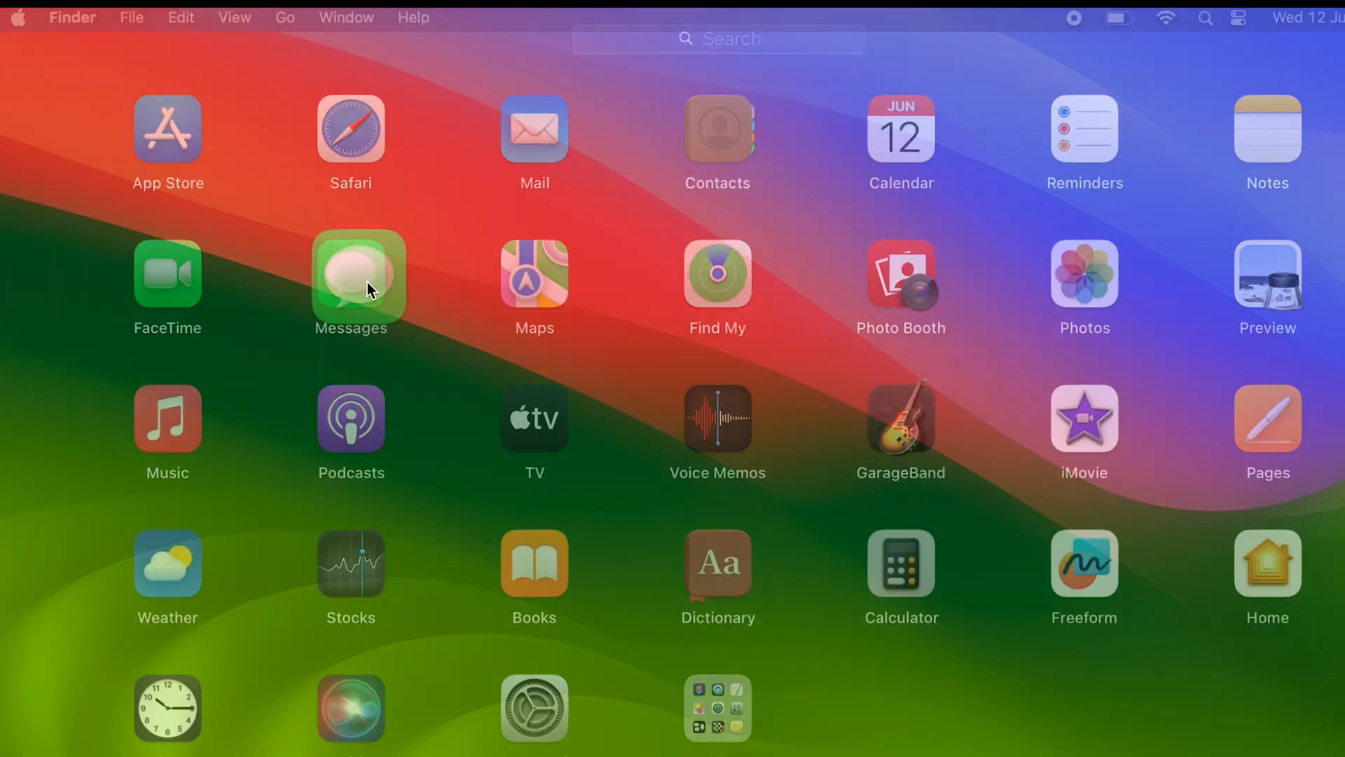
Launch Messages and sign in to iMessage with the iCloud Apple ID
left_click(350, 276)
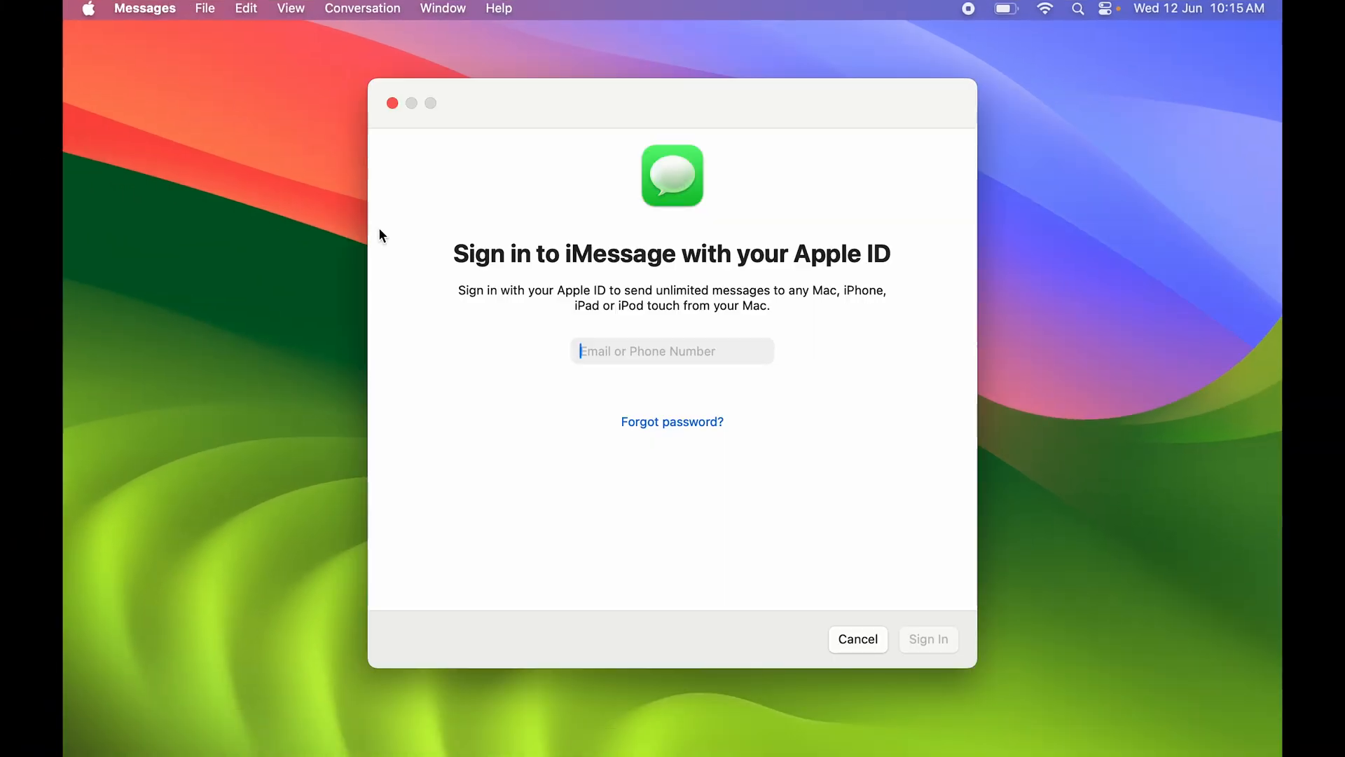
mouse_move(471, 327)
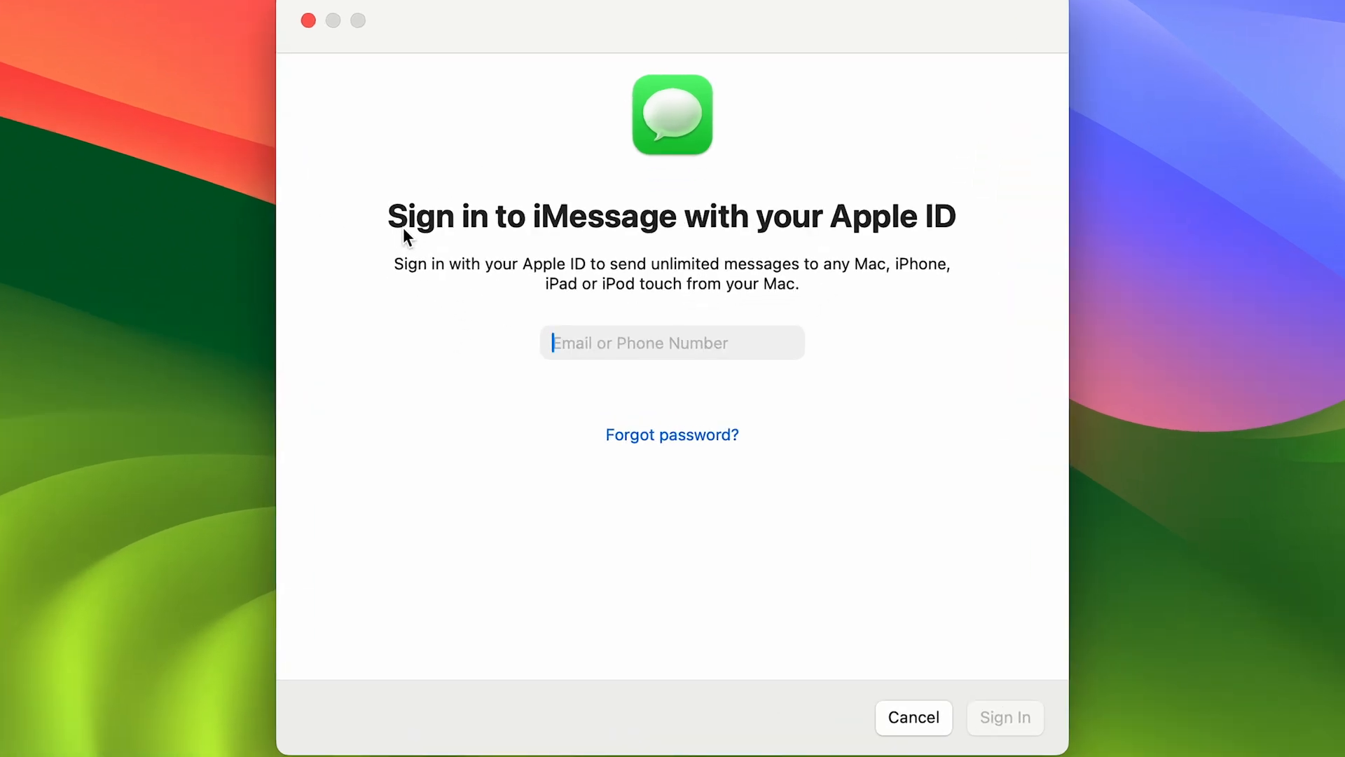
mouse_move(887, 234)
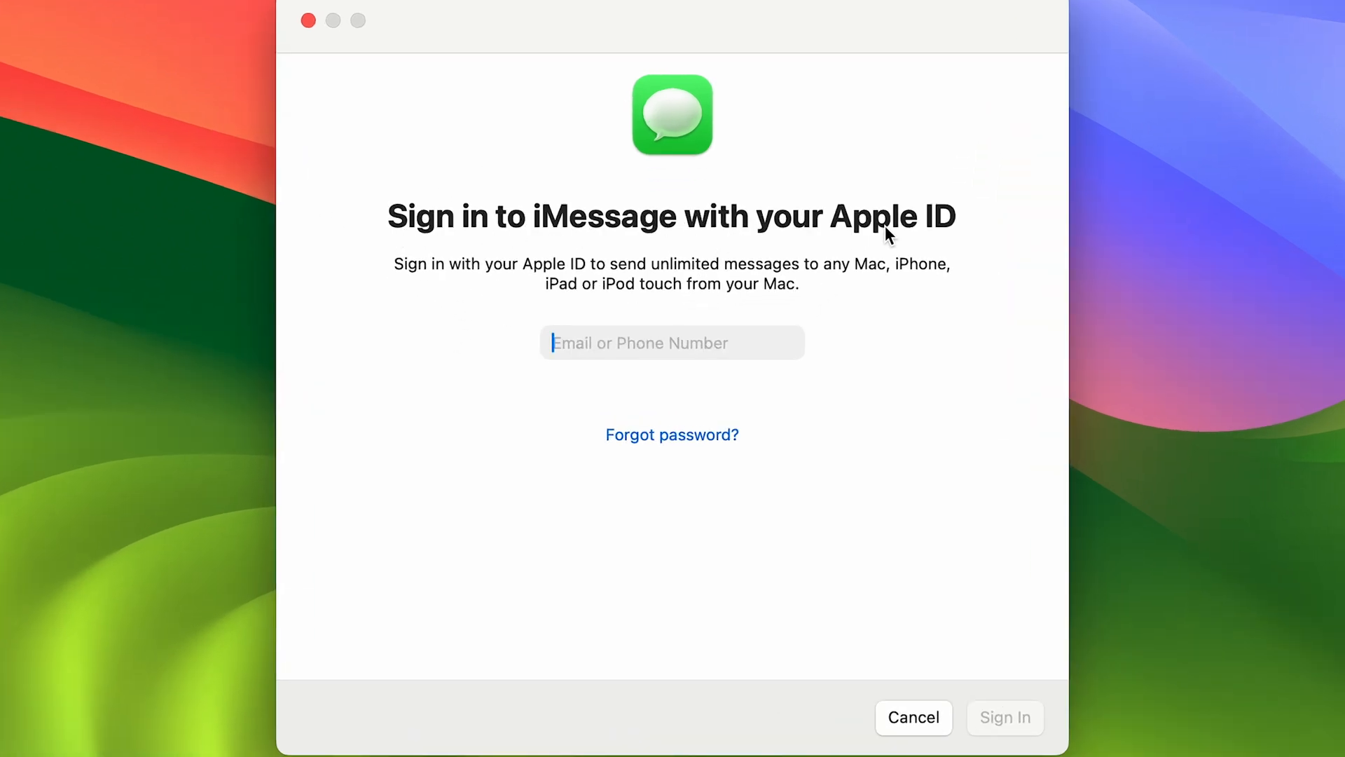
mouse_move(681, 338)
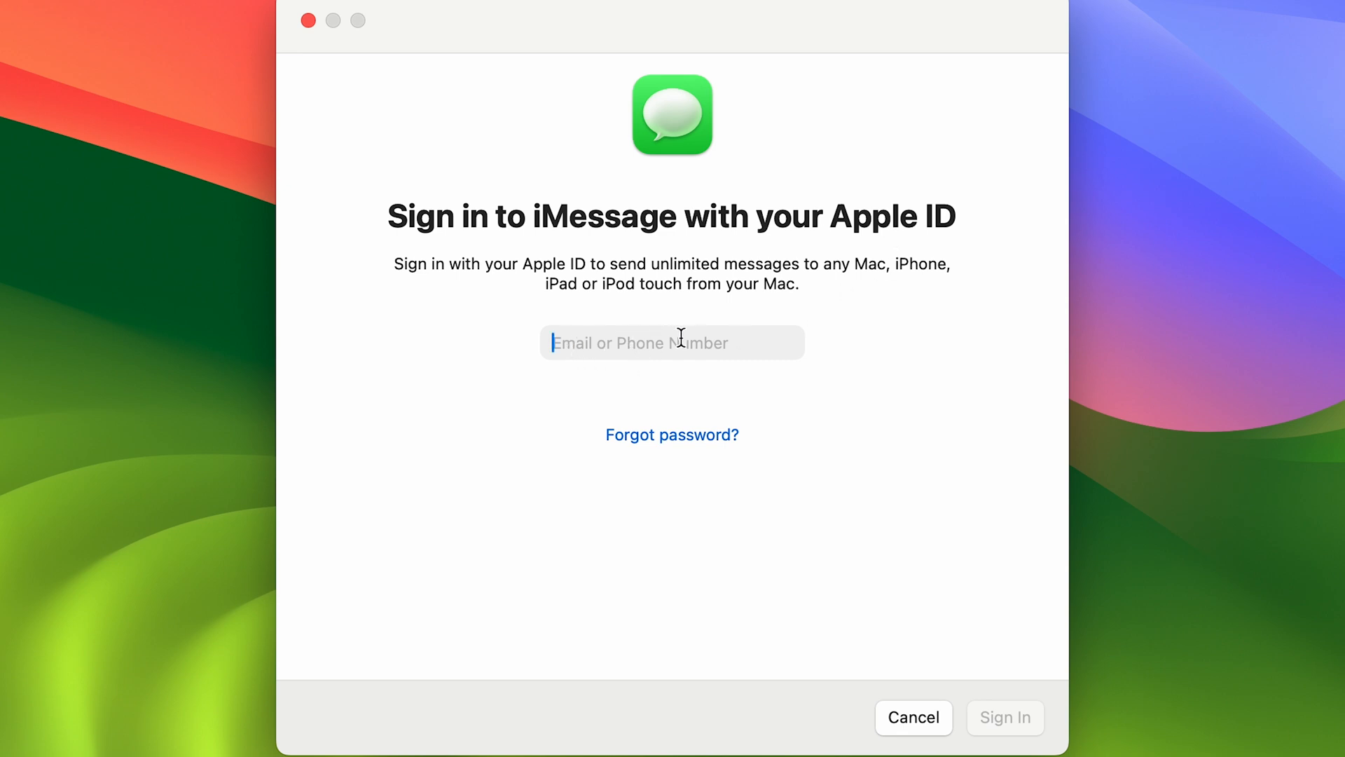
mouse_move(586, 352)
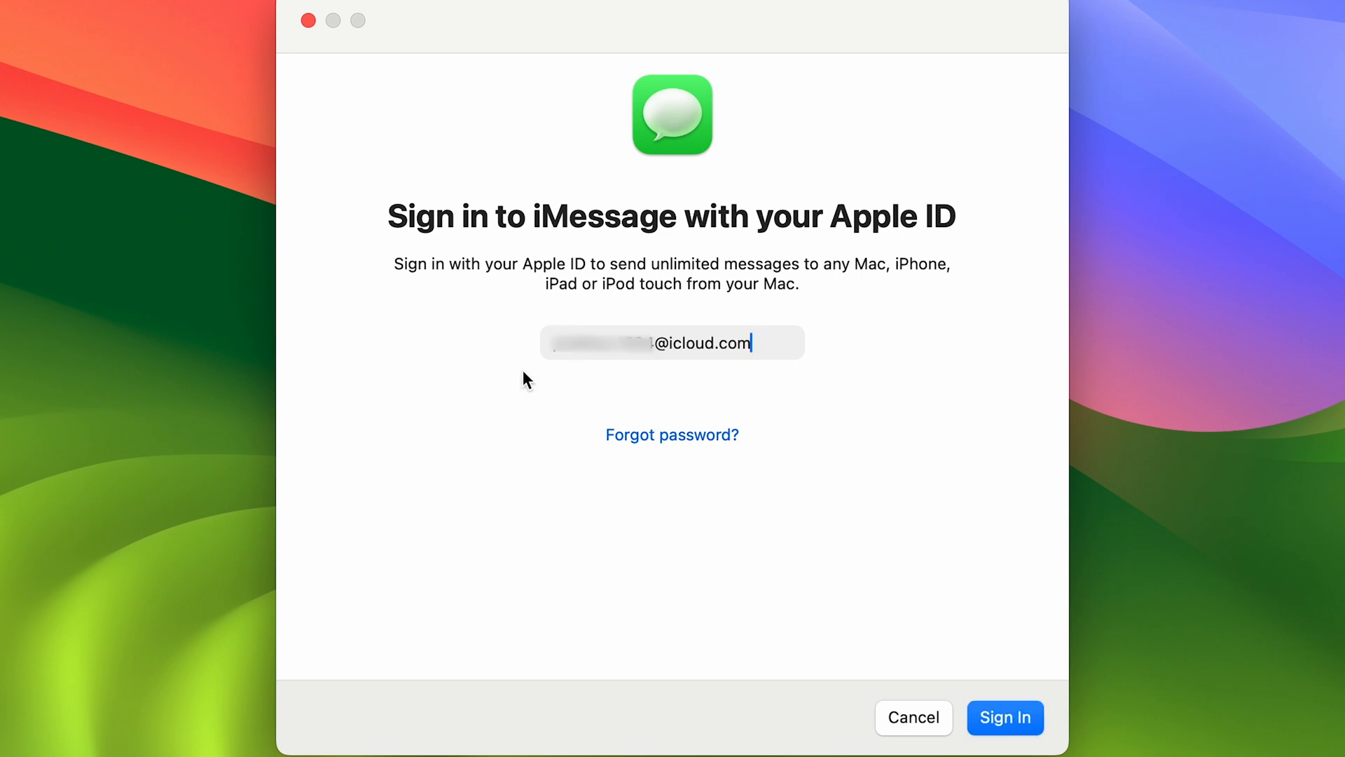
mouse_move(964, 685)
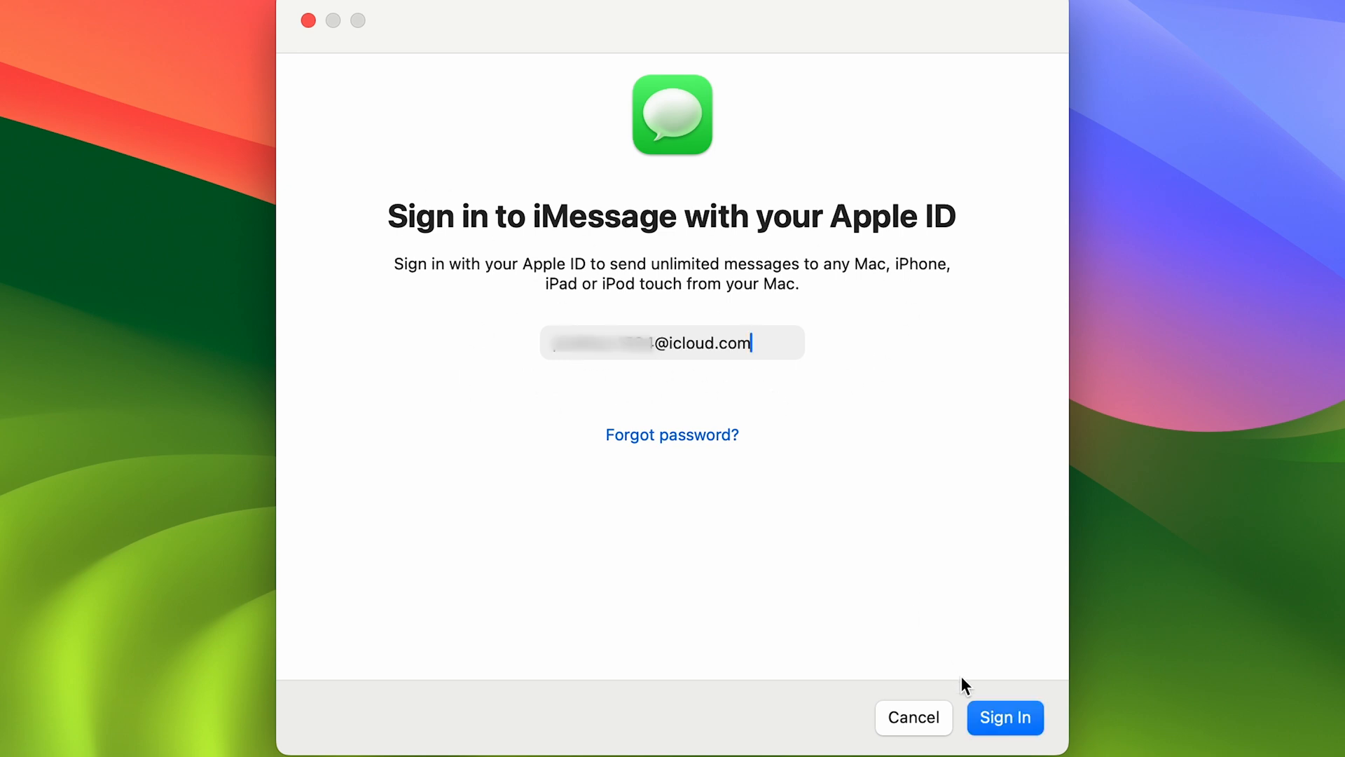
left_click(1004, 718)
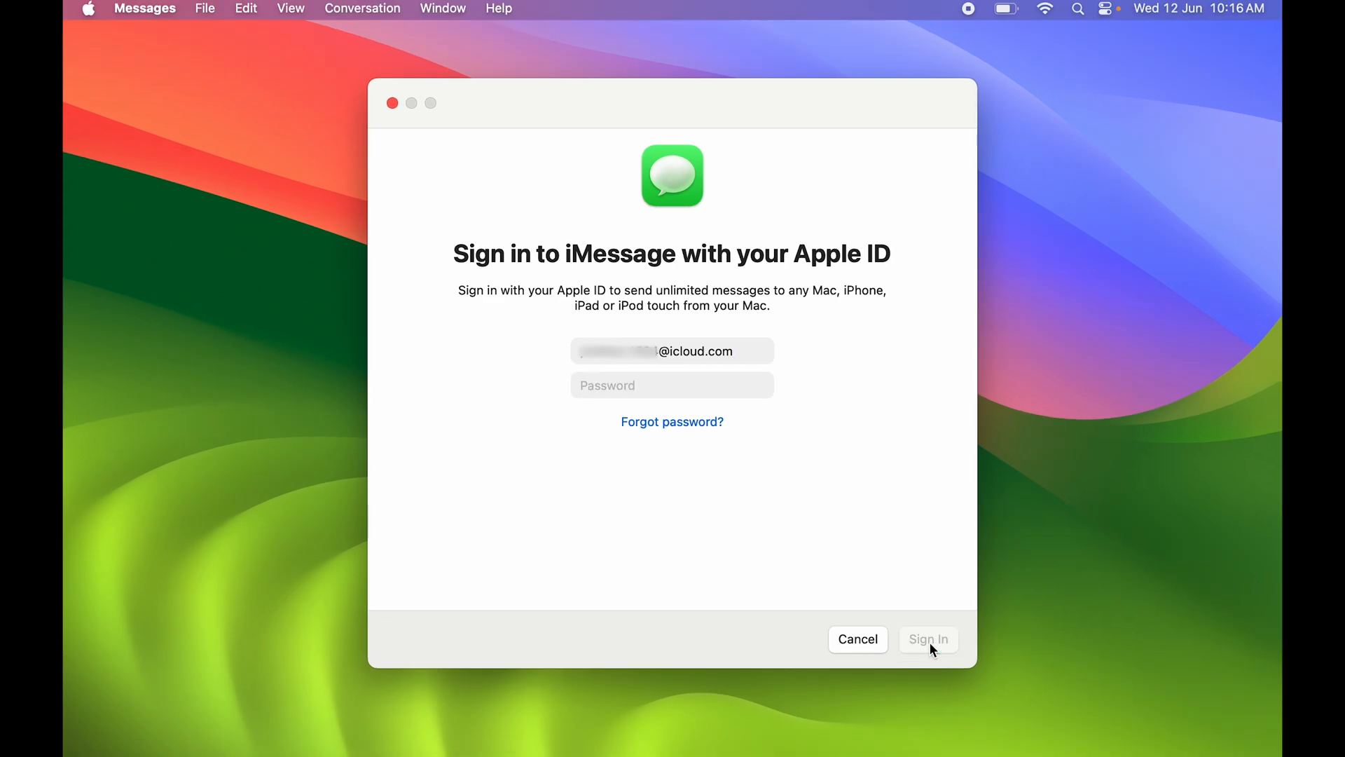
left_click(671, 386)
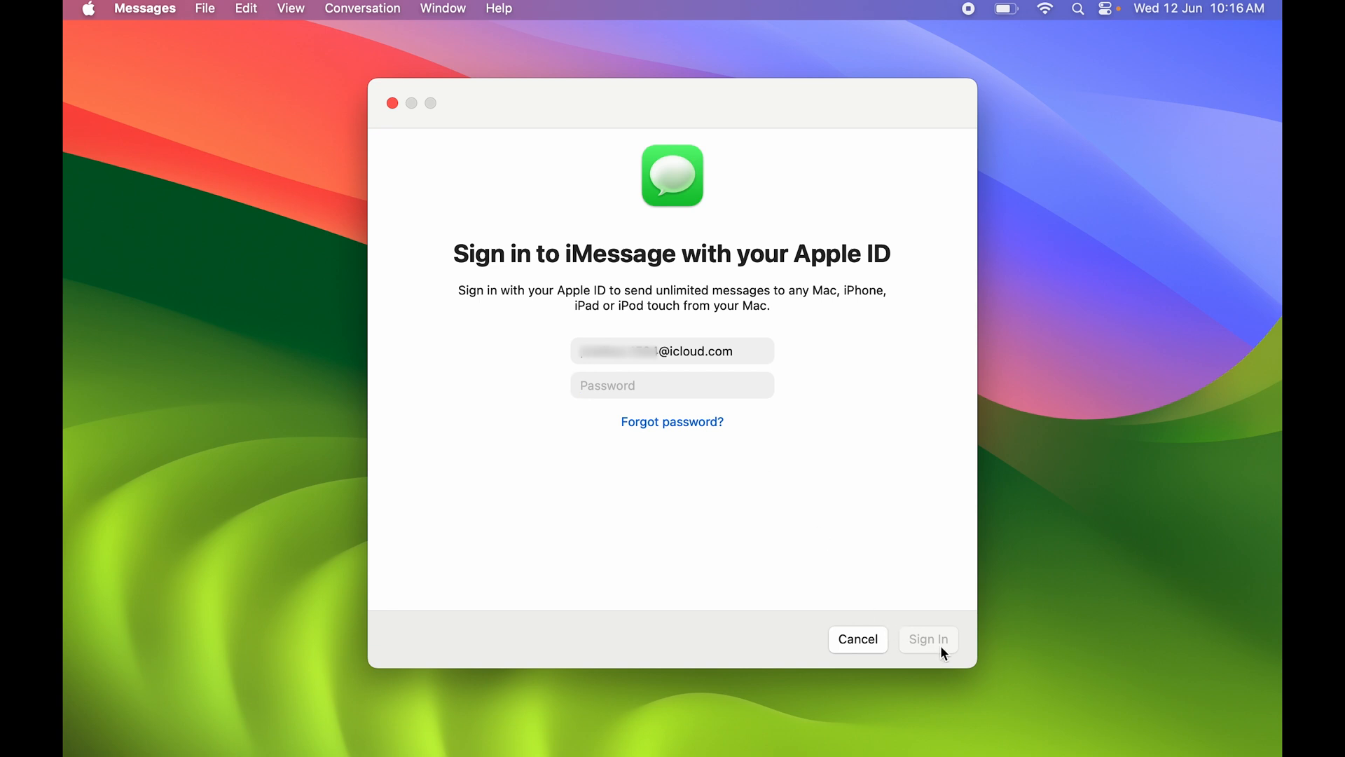
left_click(927, 639)
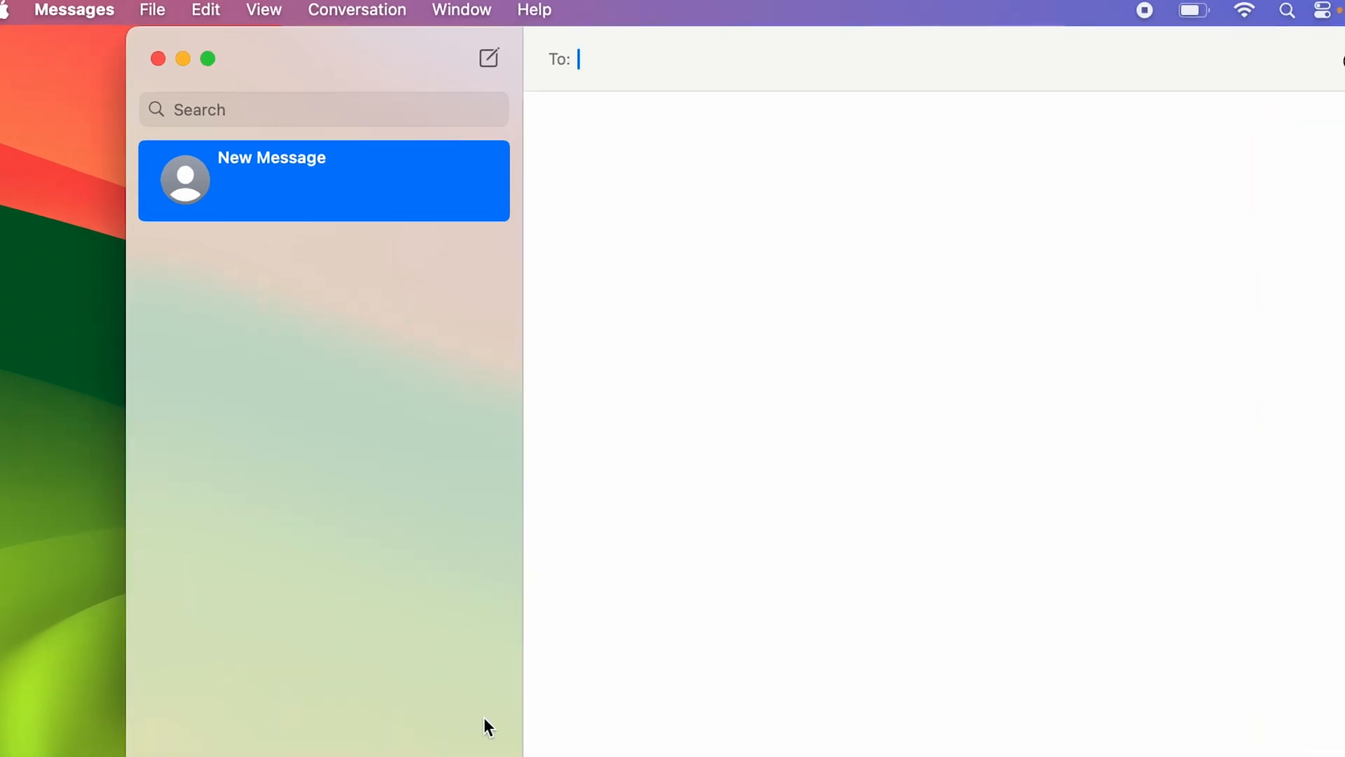
mouse_move(240, 203)
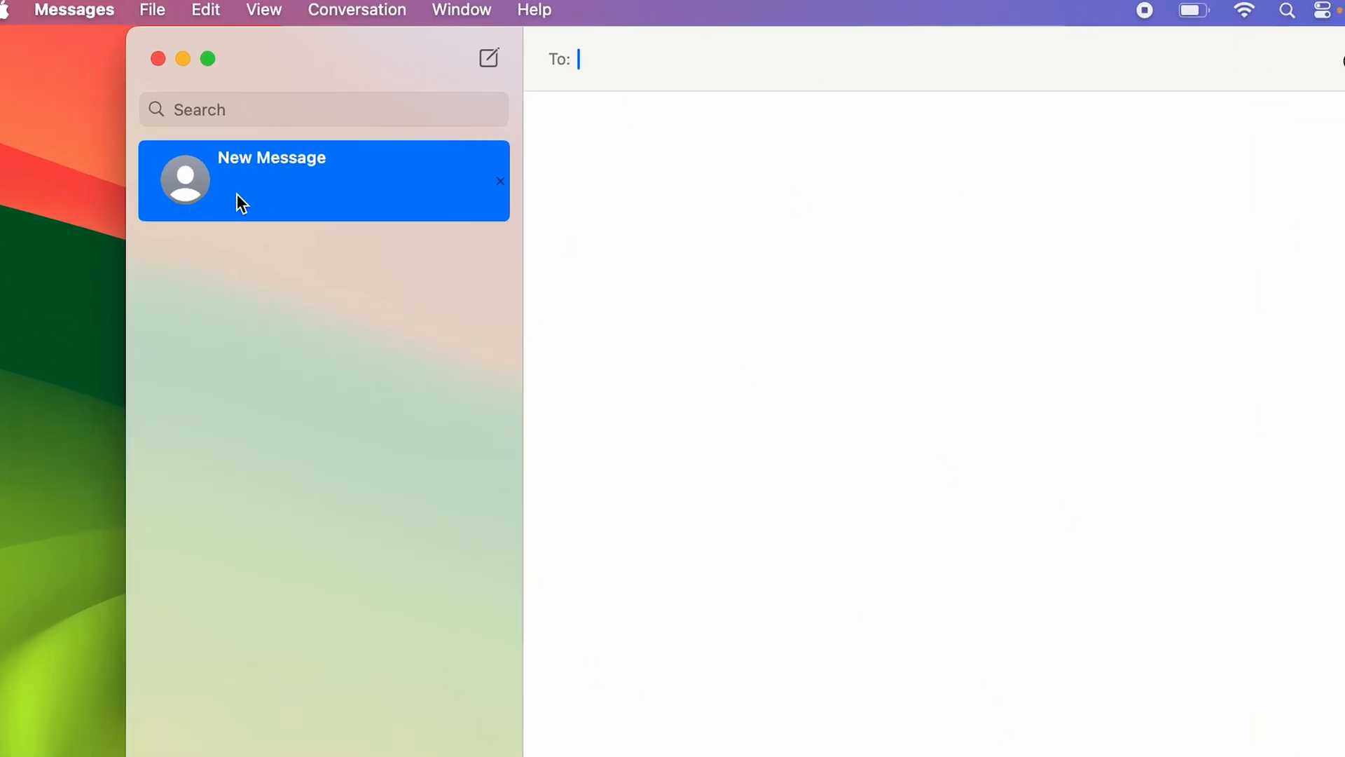
mouse_move(419, 193)
type("Pratik")
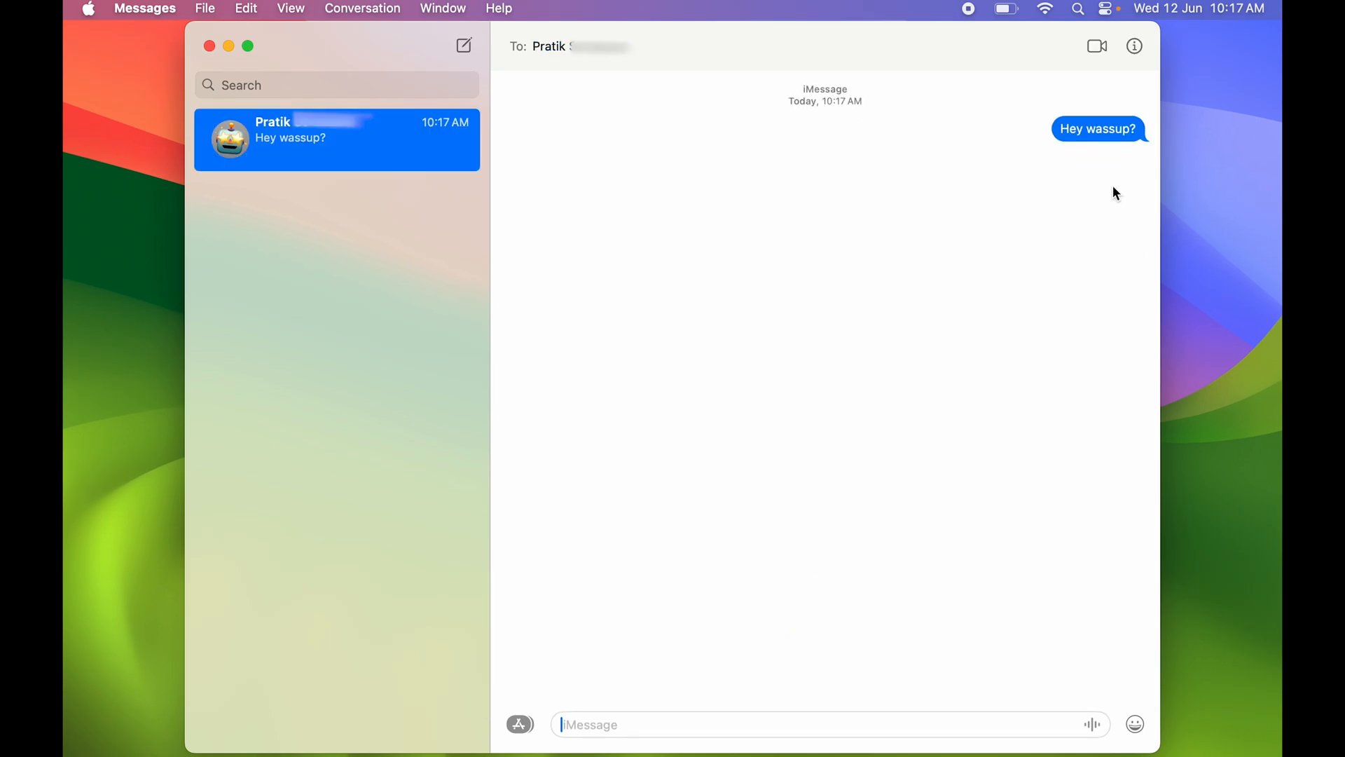
mouse_move(639, 72)
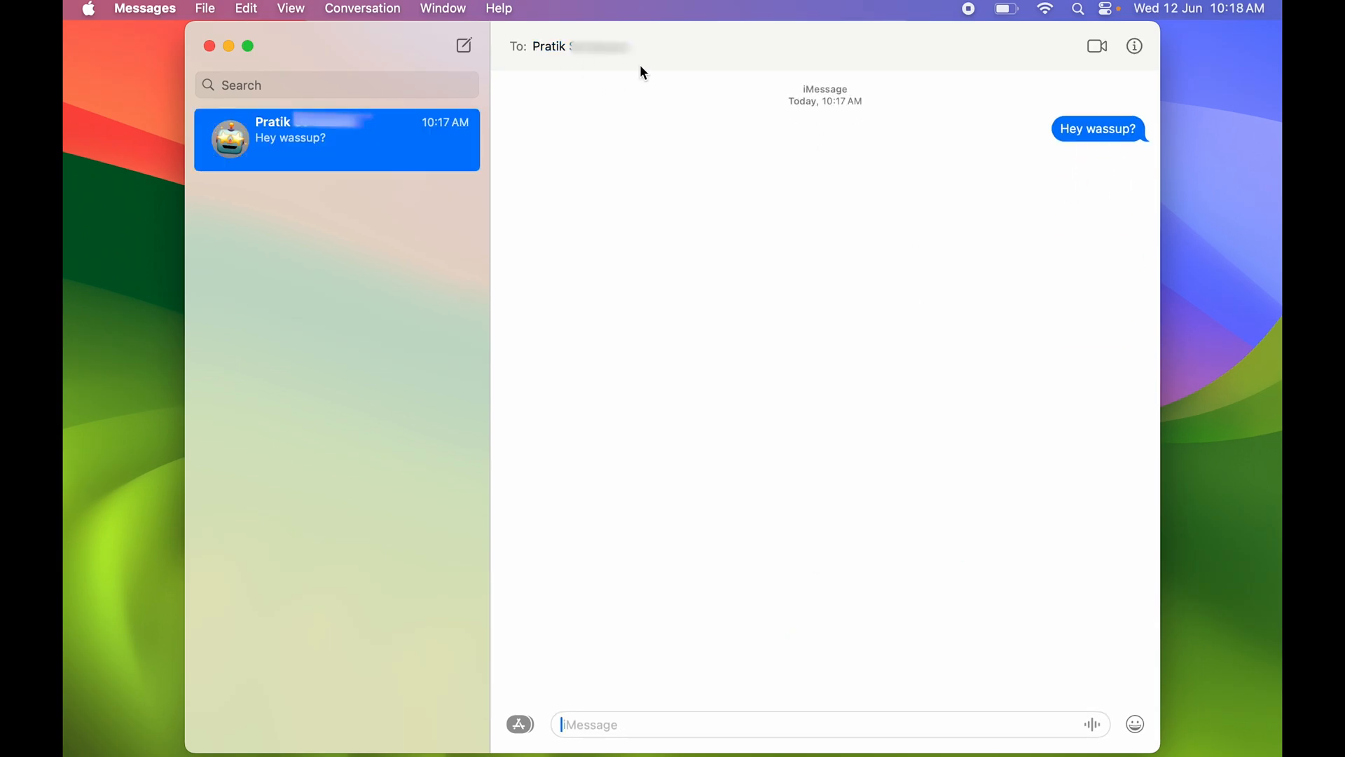
mouse_move(1062, 227)
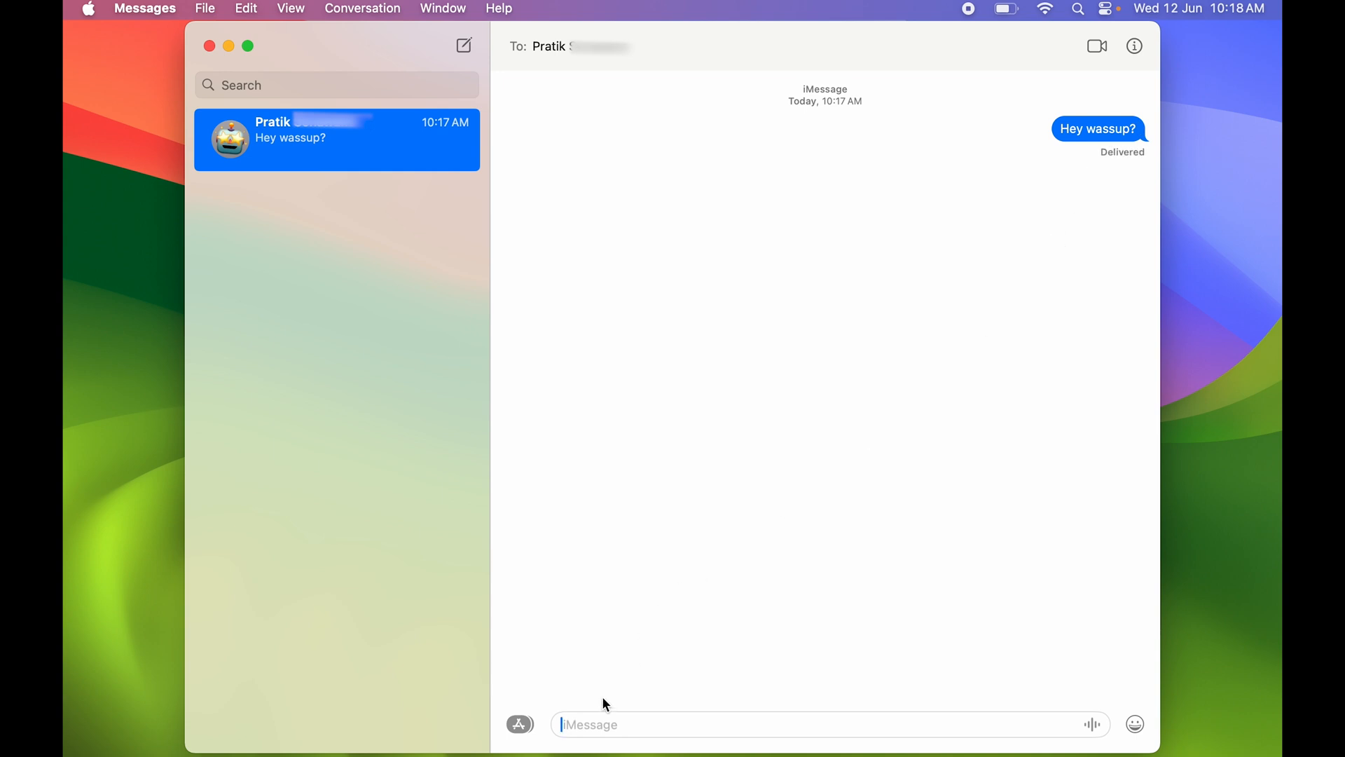
mouse_move(617, 727)
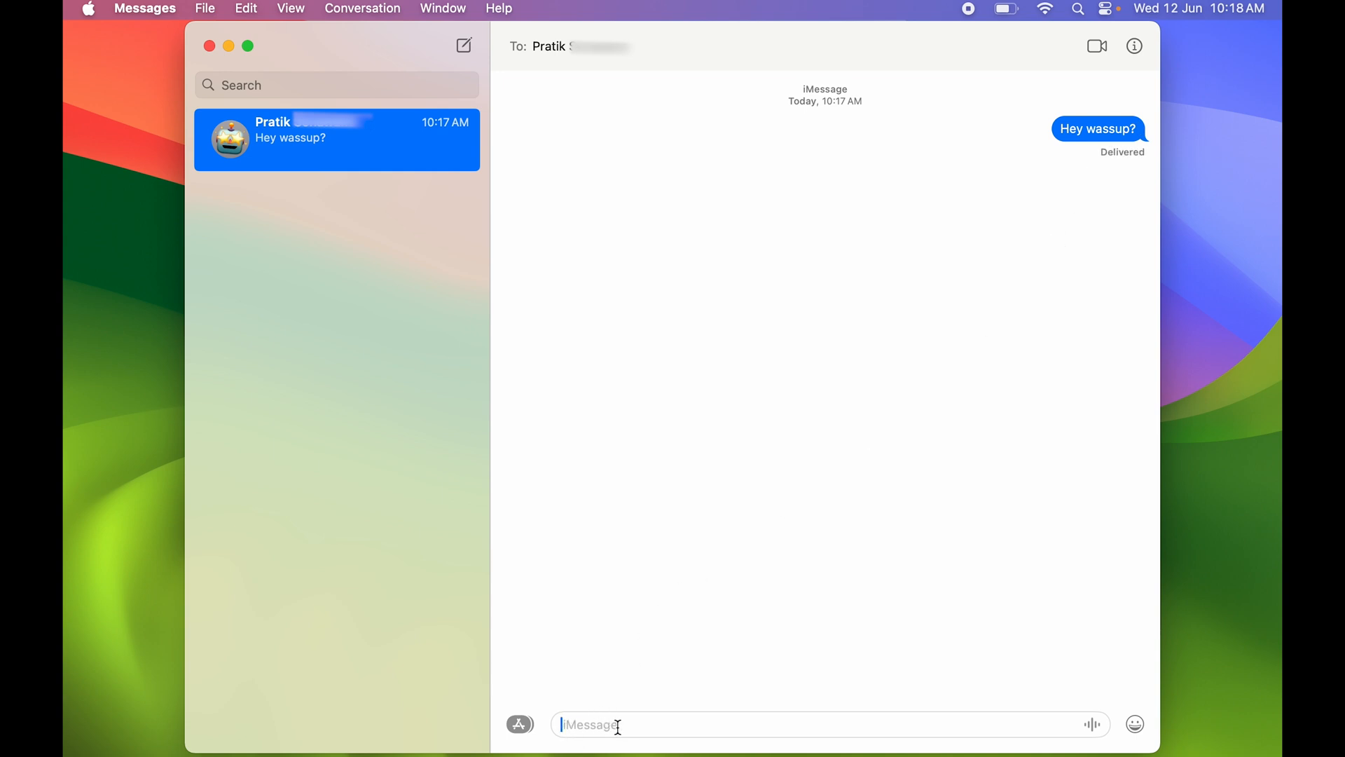
Compose 'Hey wassup?' and bring up the Send with Effect previews
type("Hey wassup?")
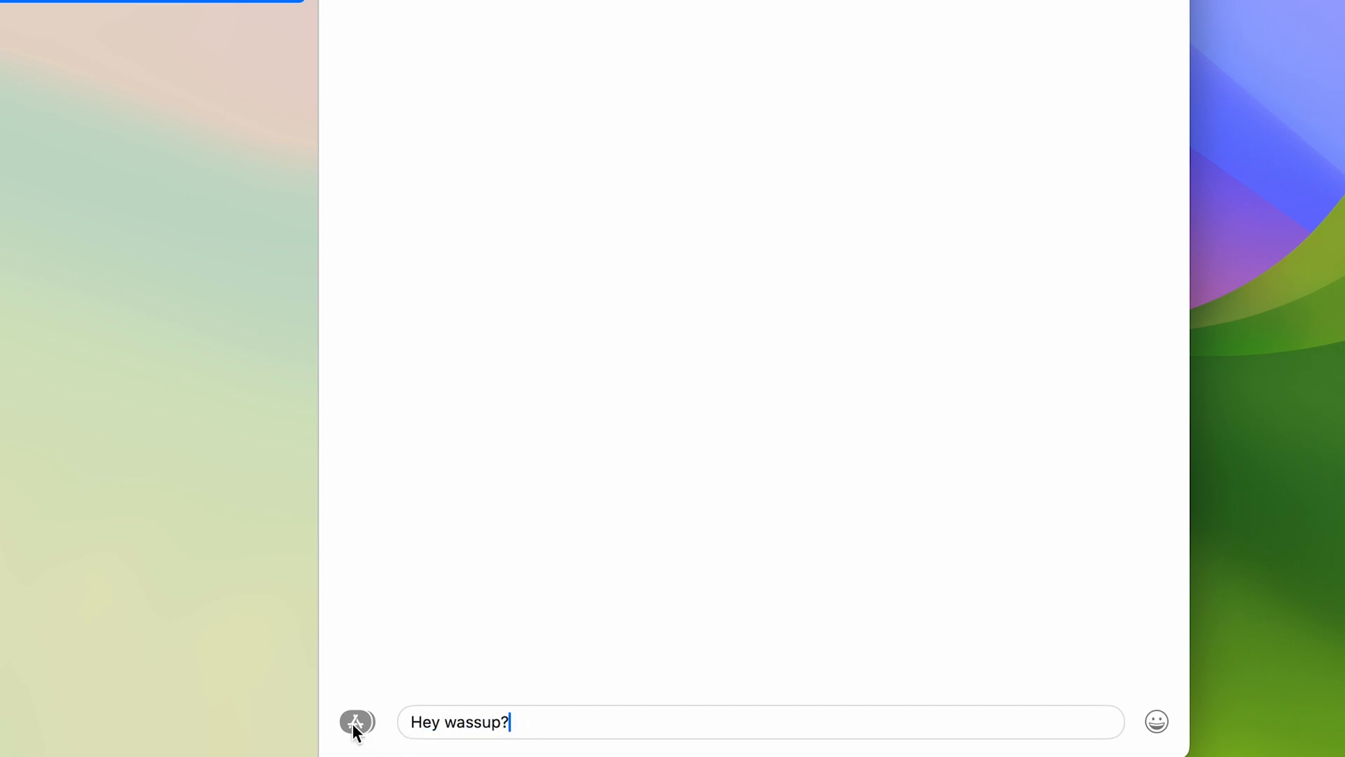
left_click(354, 721)
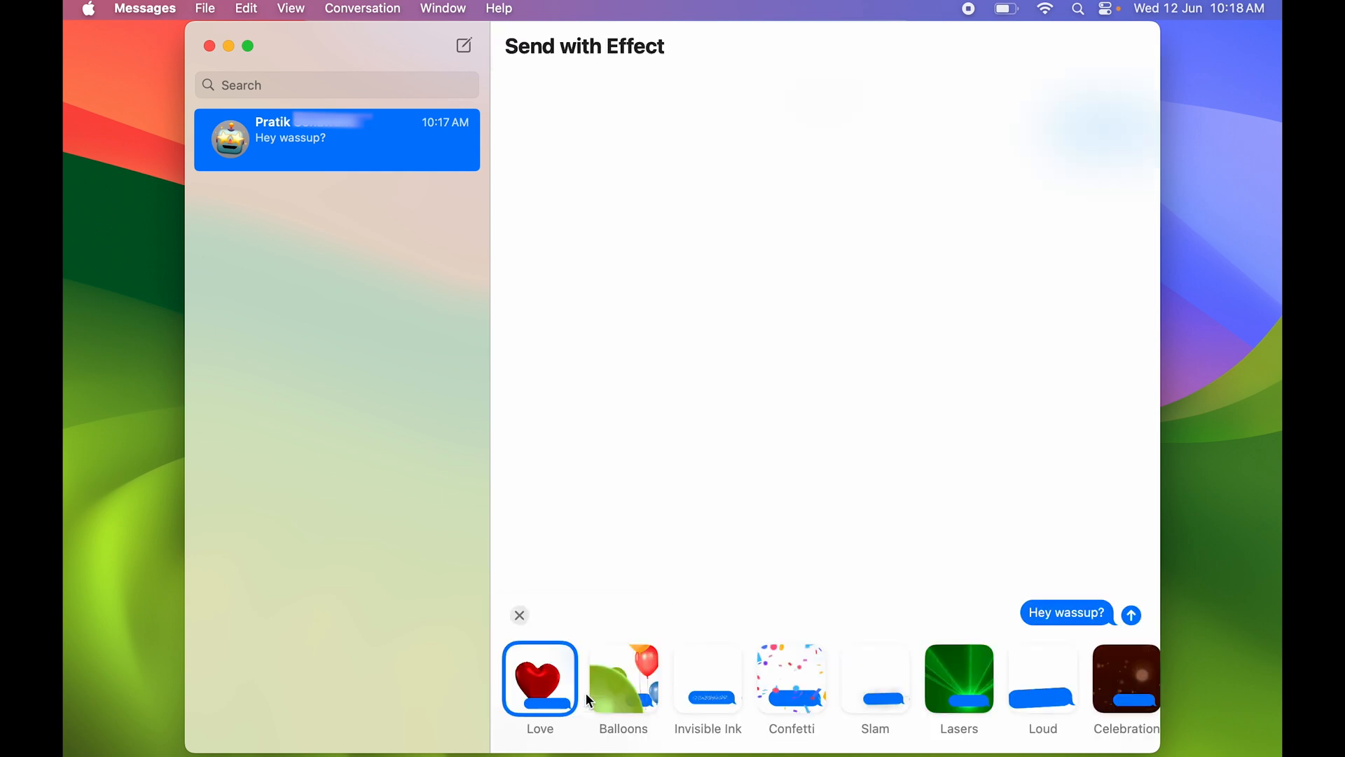
left_click(539, 678)
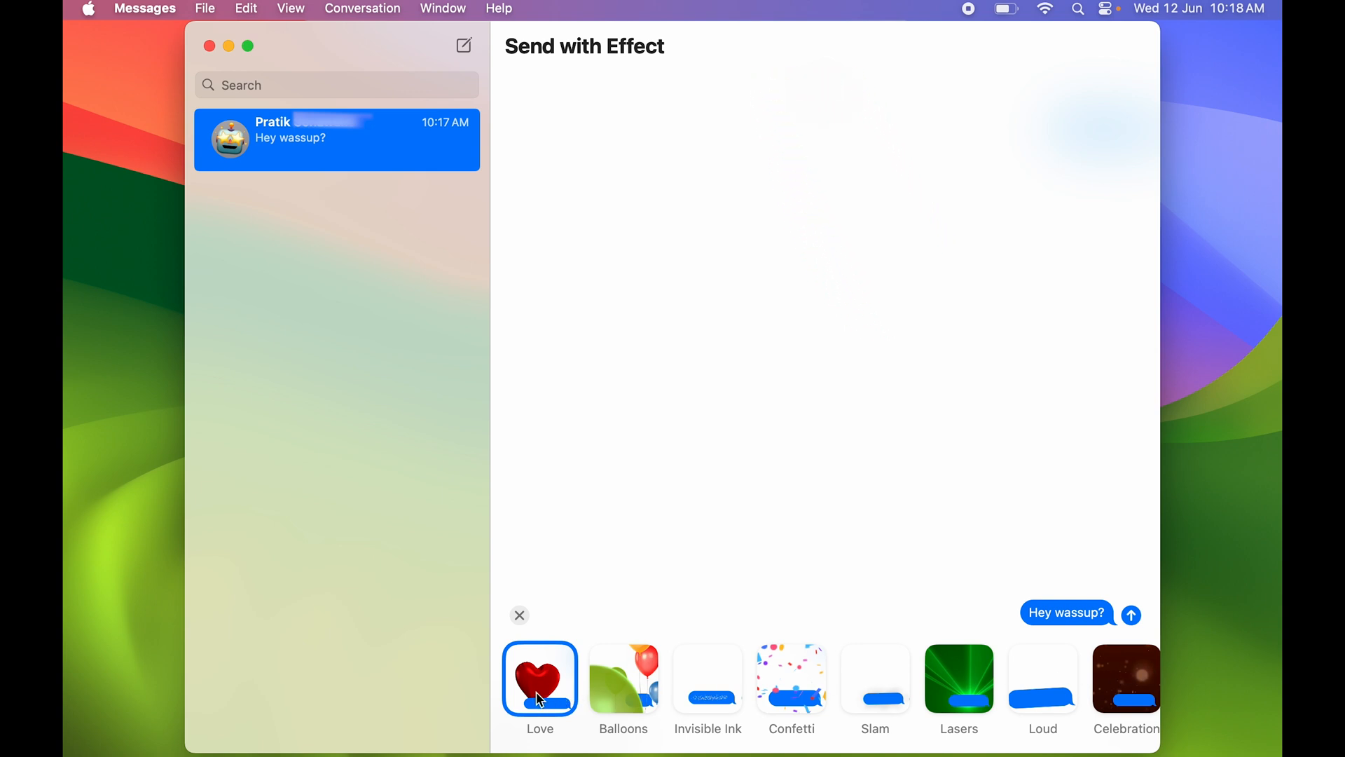
Preview the Love, Invisible Ink, Confetti and Lasers effects on the message
left_click(623, 678)
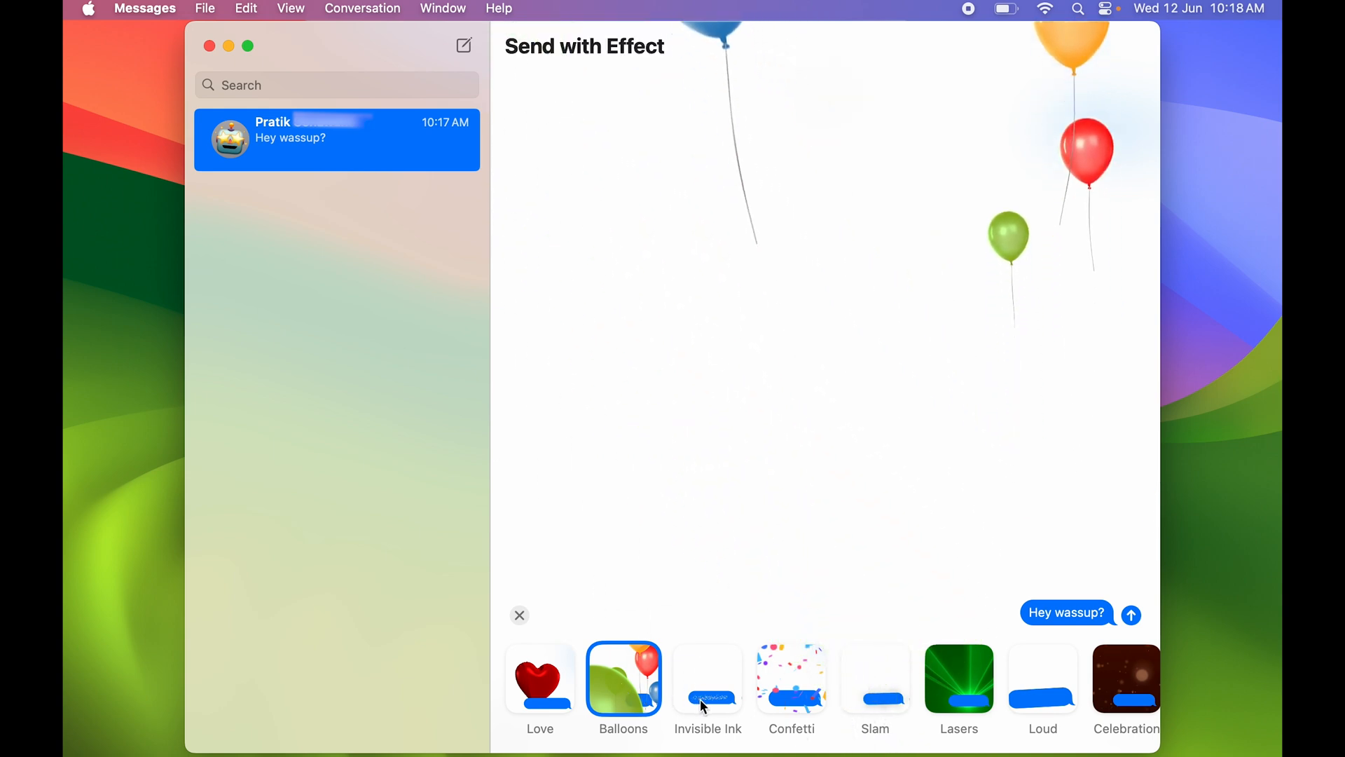
left_click(708, 678)
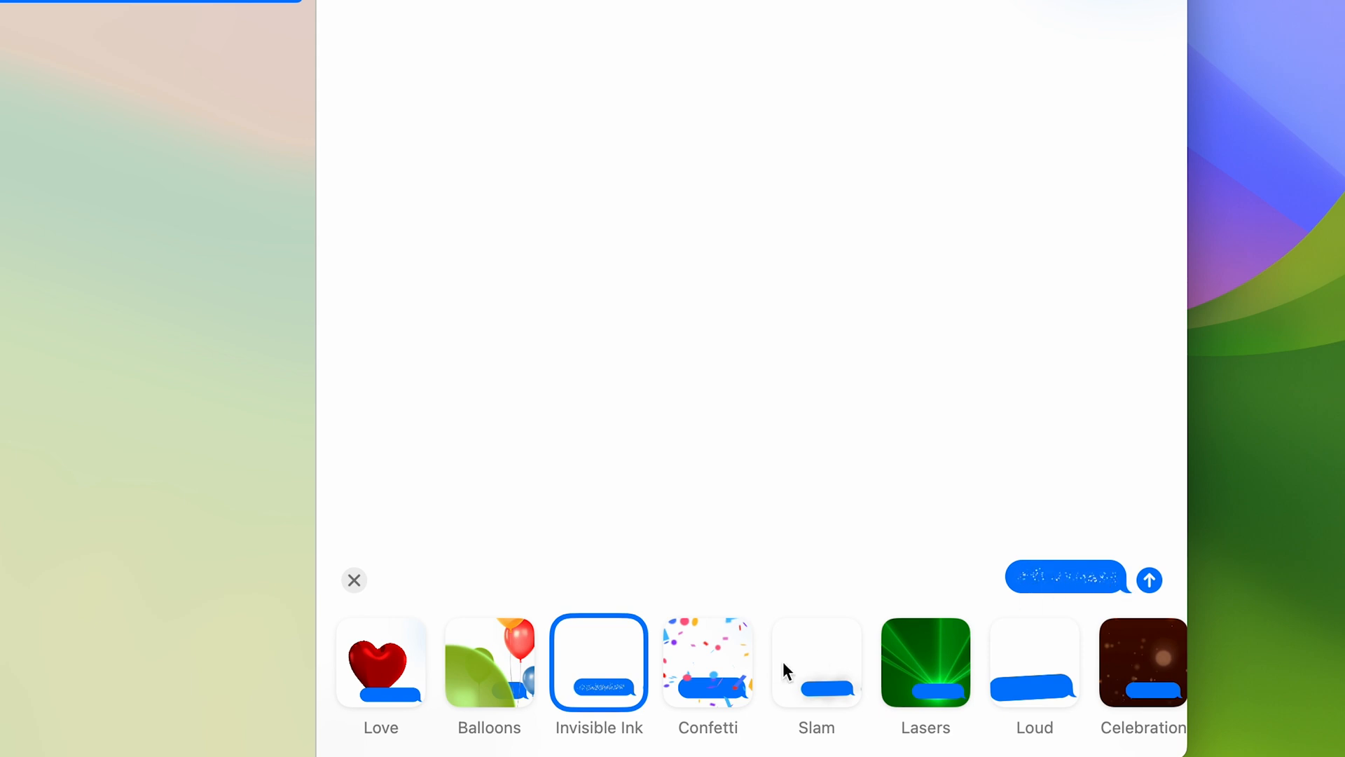
left_click(708, 661)
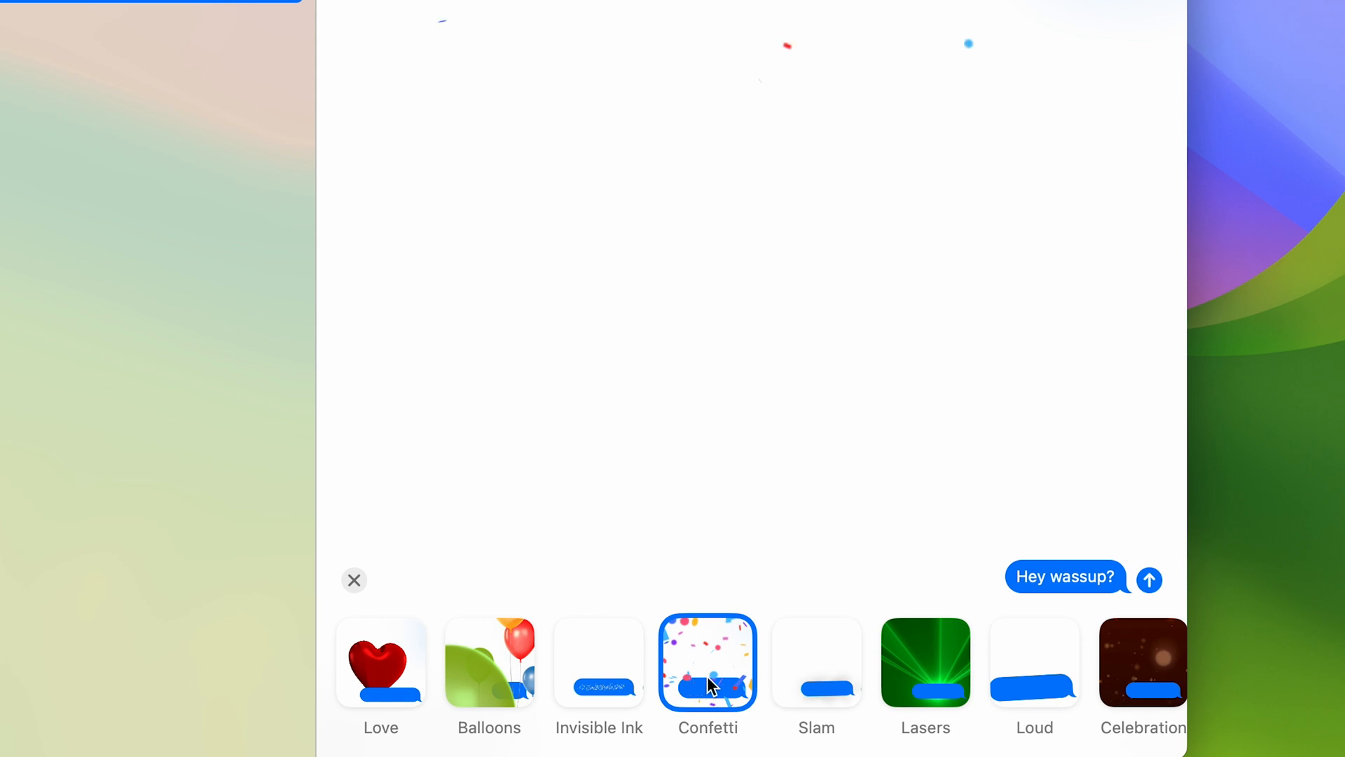
left_click(707, 661)
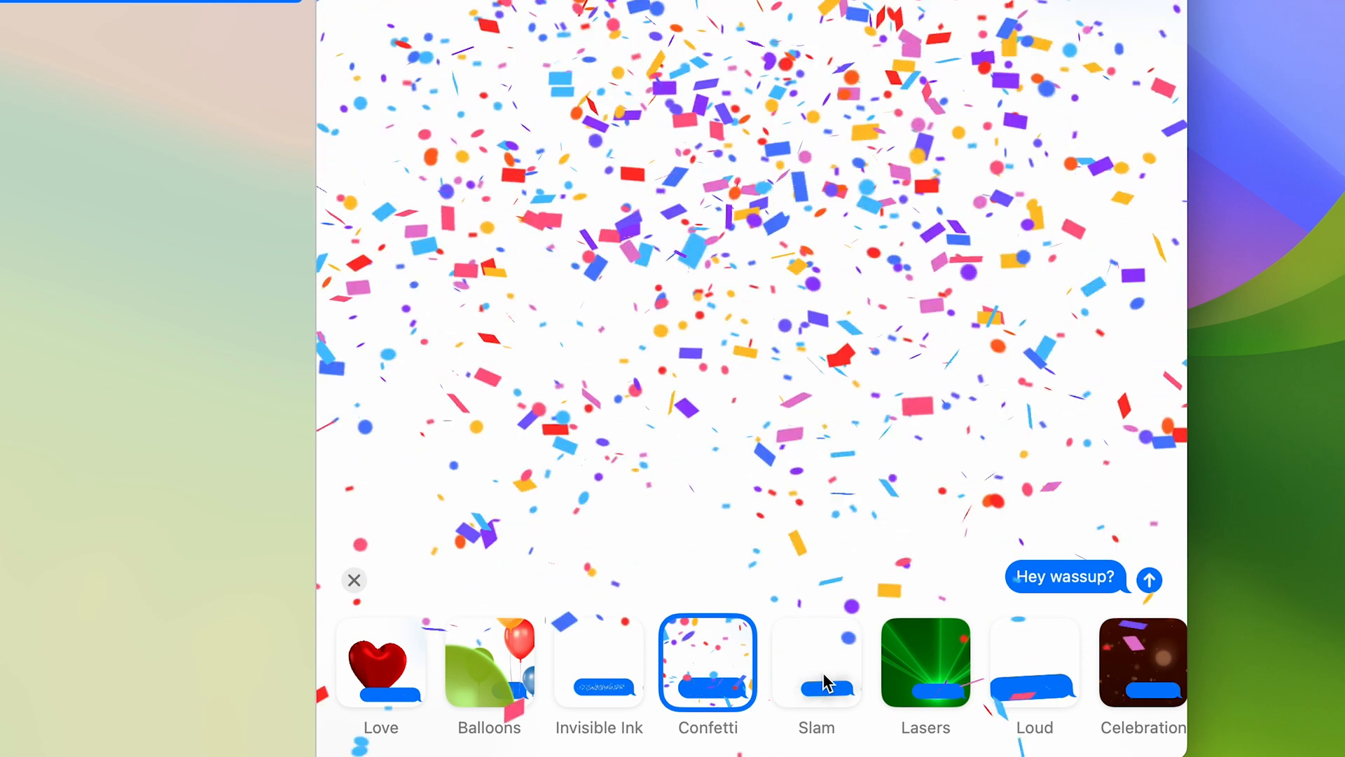
left_click(959, 678)
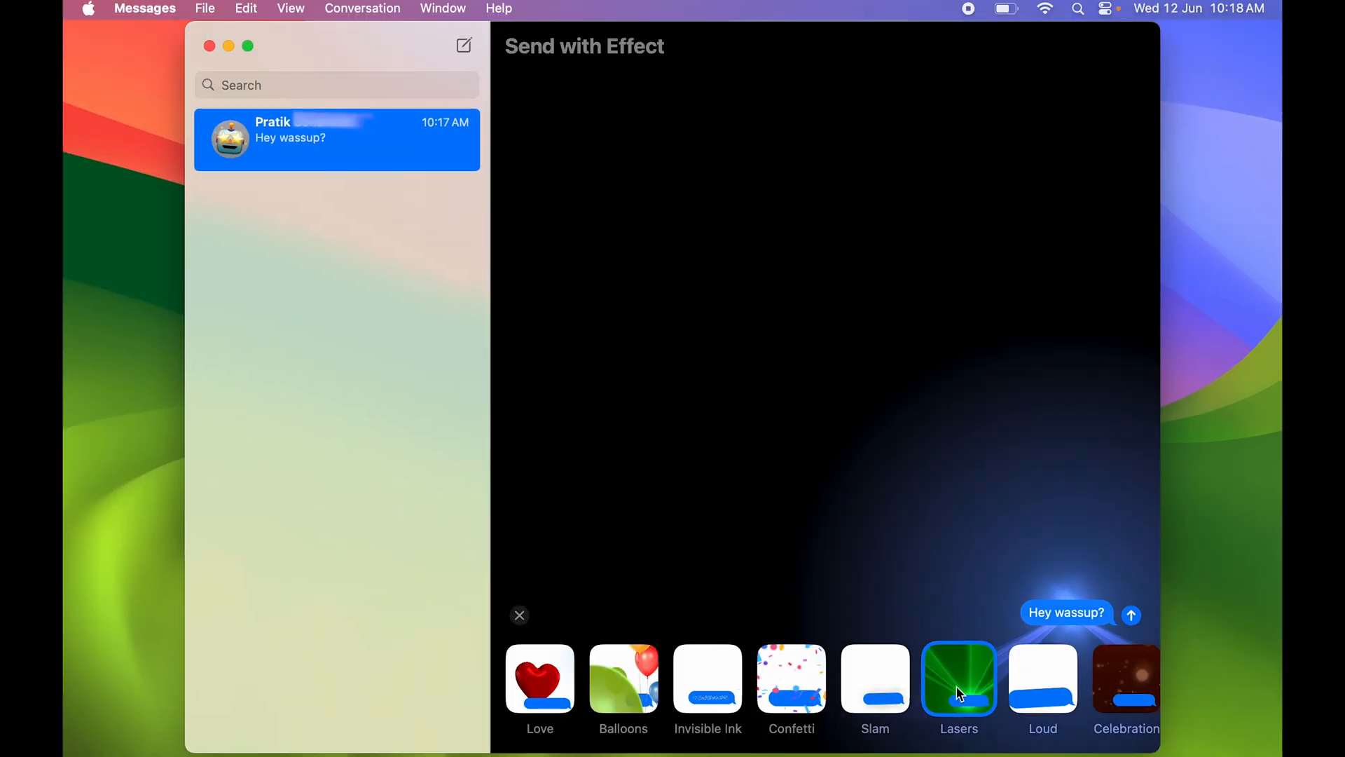
Scroll the effects row and preview Spotlight, Fireworks and Gentle
left_click(1042, 678)
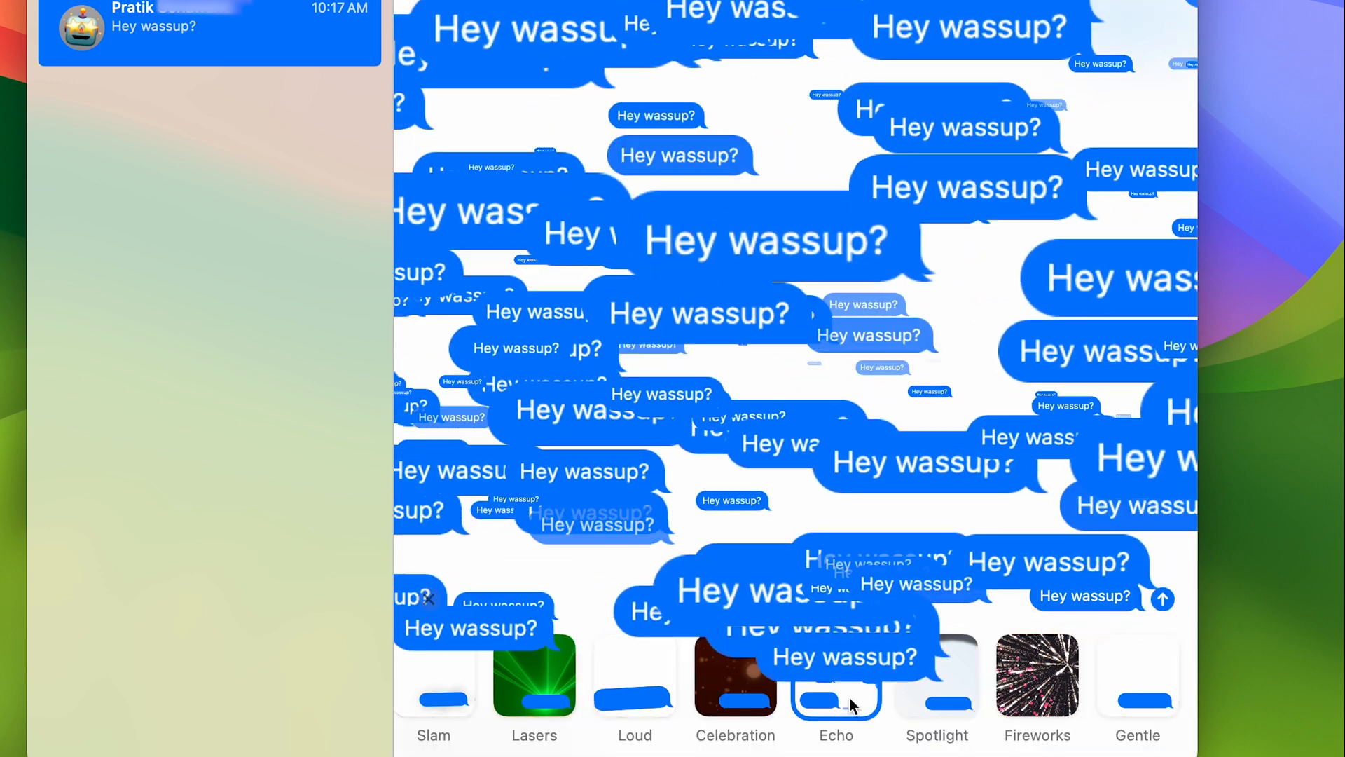
left_click(943, 678)
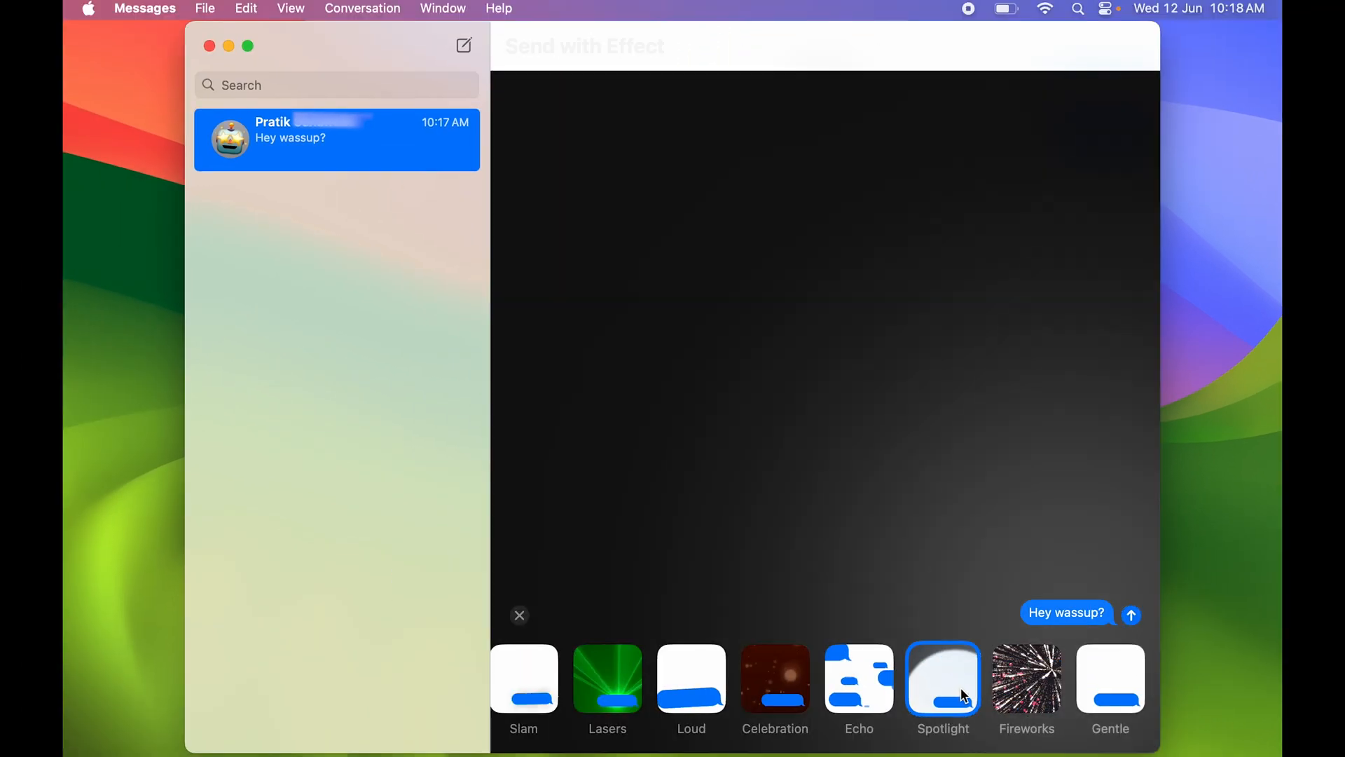
left_click(1026, 679)
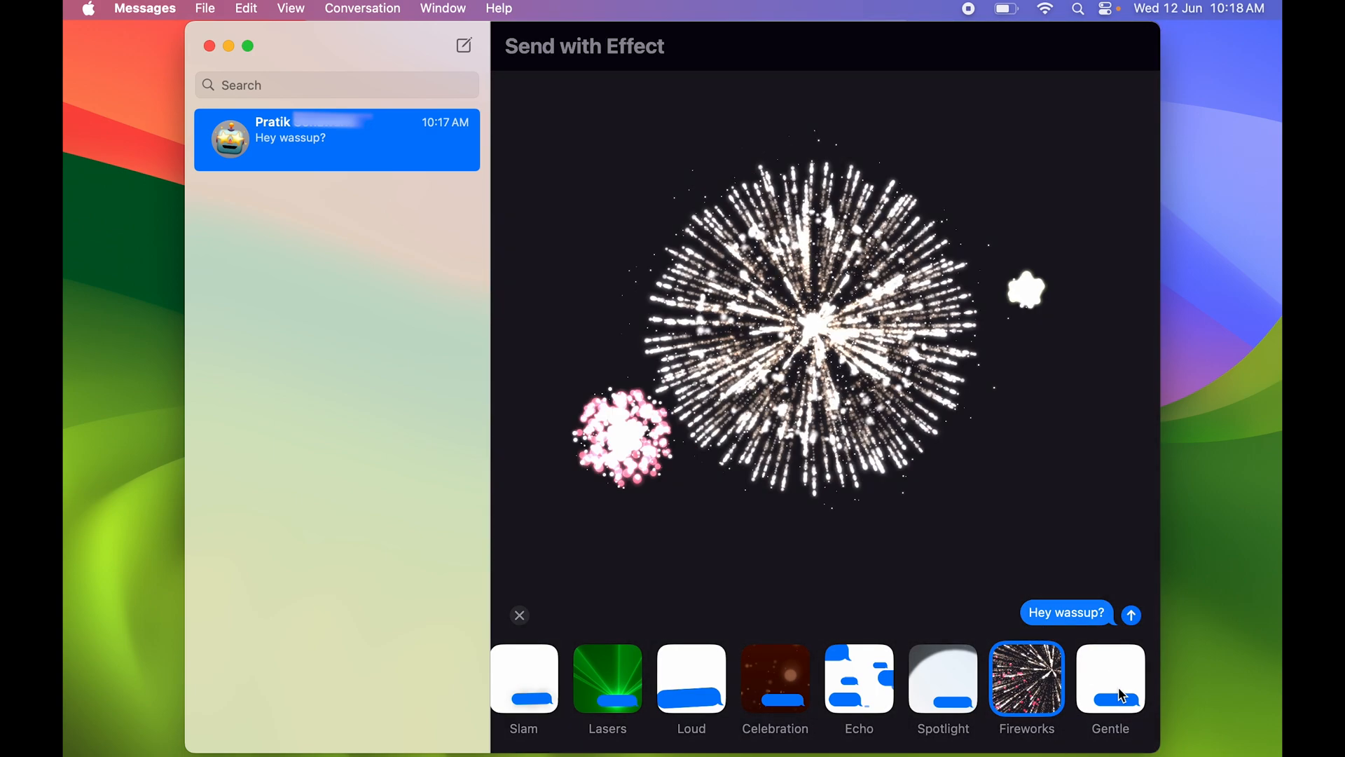
left_click(1110, 679)
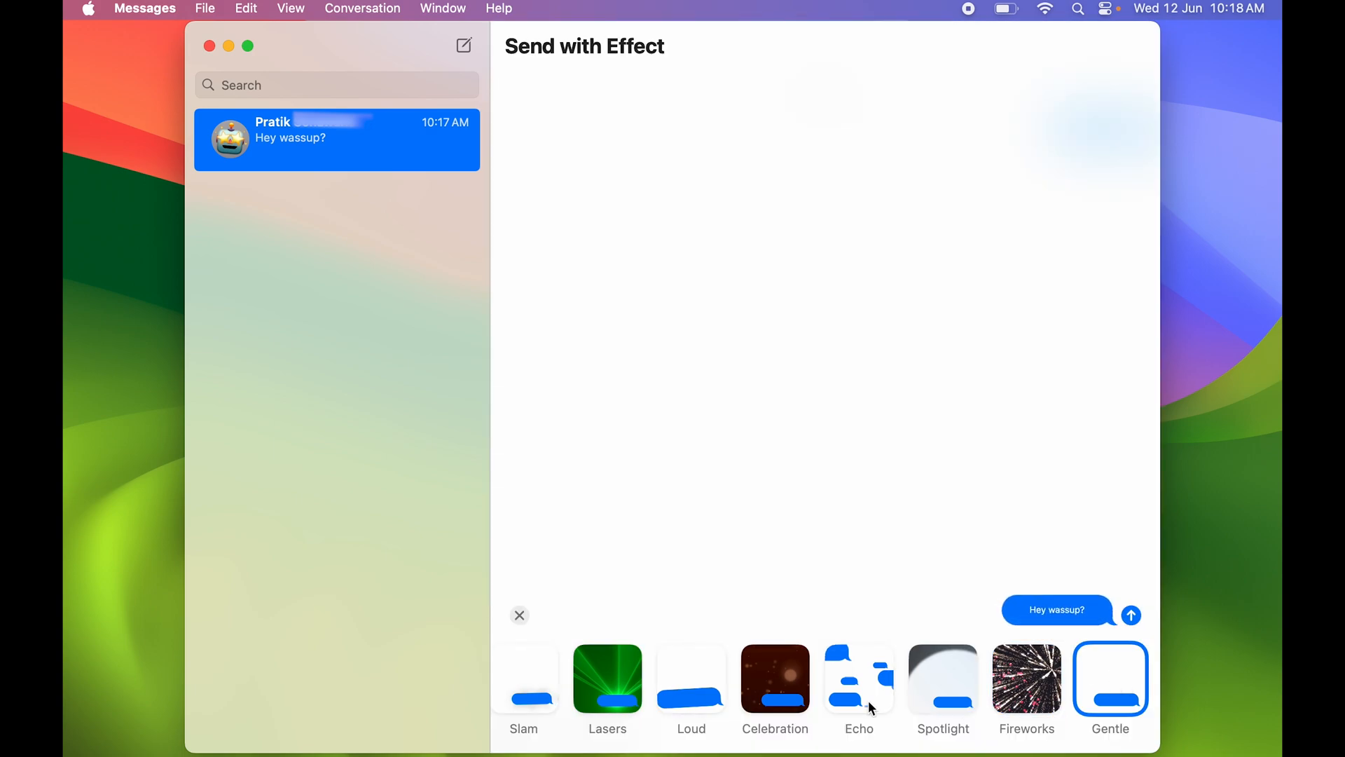
Preview the Echo effect and send 'Hey wassup?' with it
left_click(859, 678)
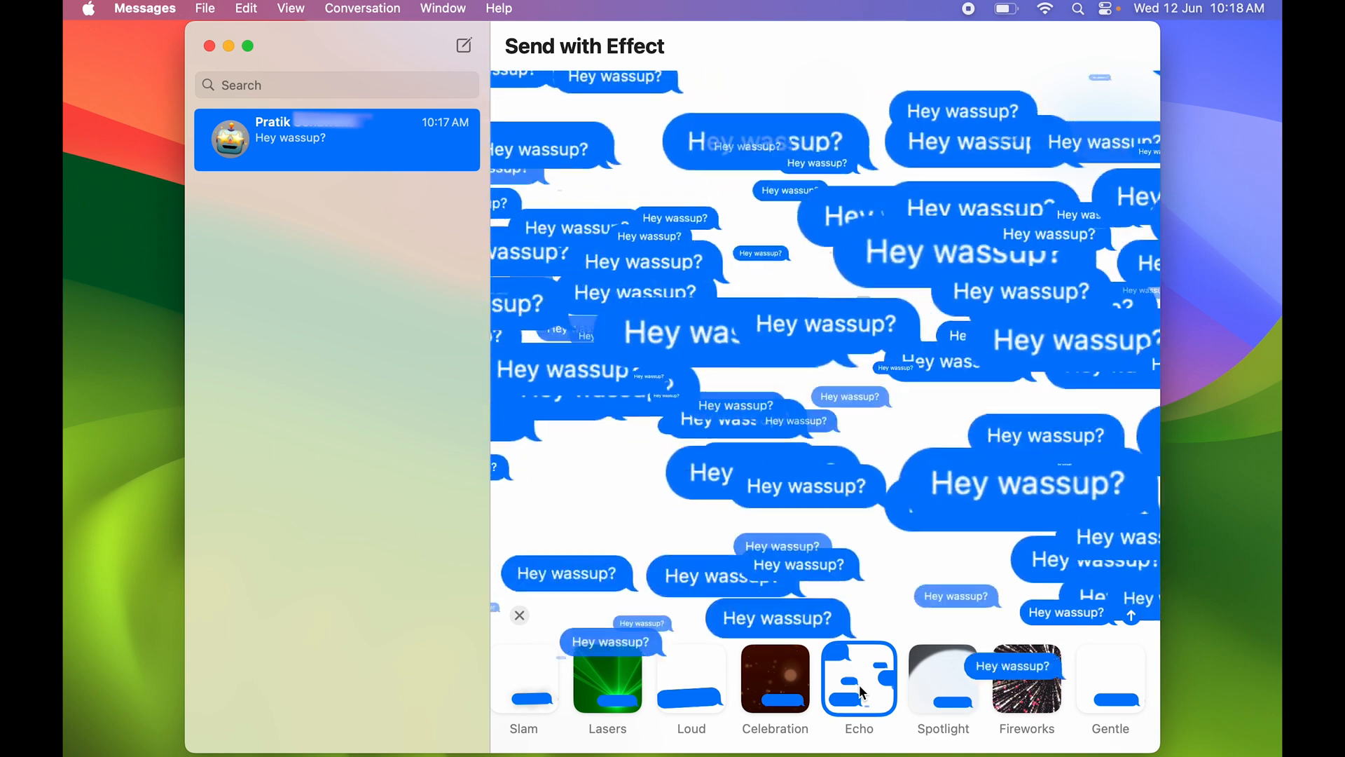
left_click(859, 678)
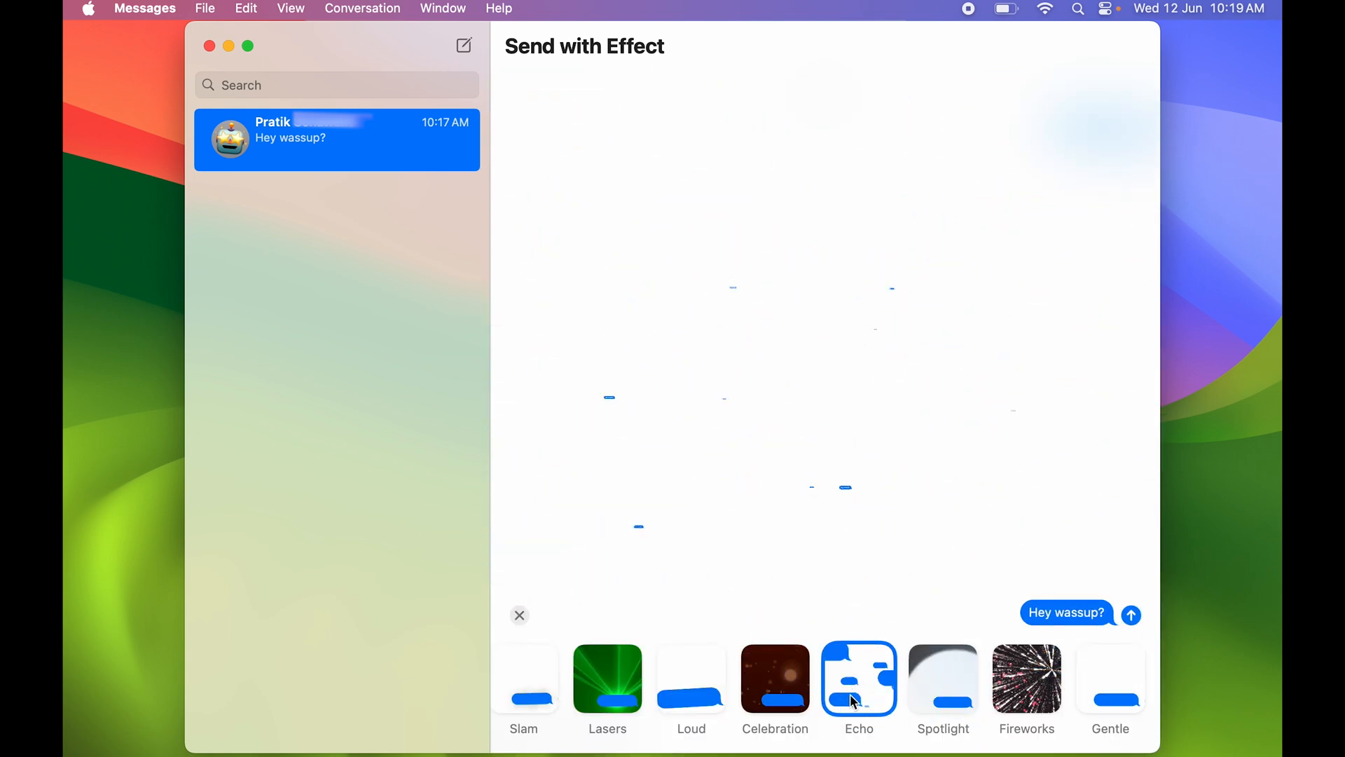
left_click(859, 679)
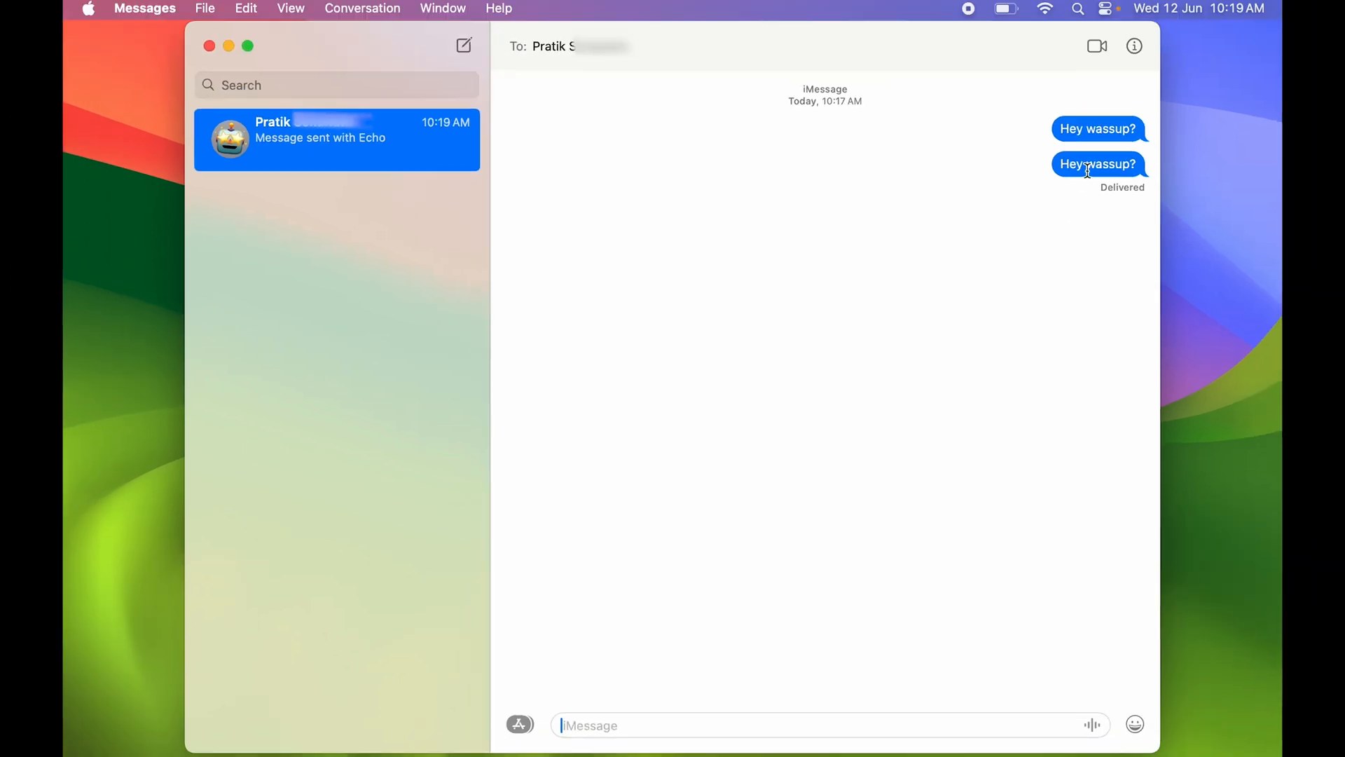
left_click(518, 725)
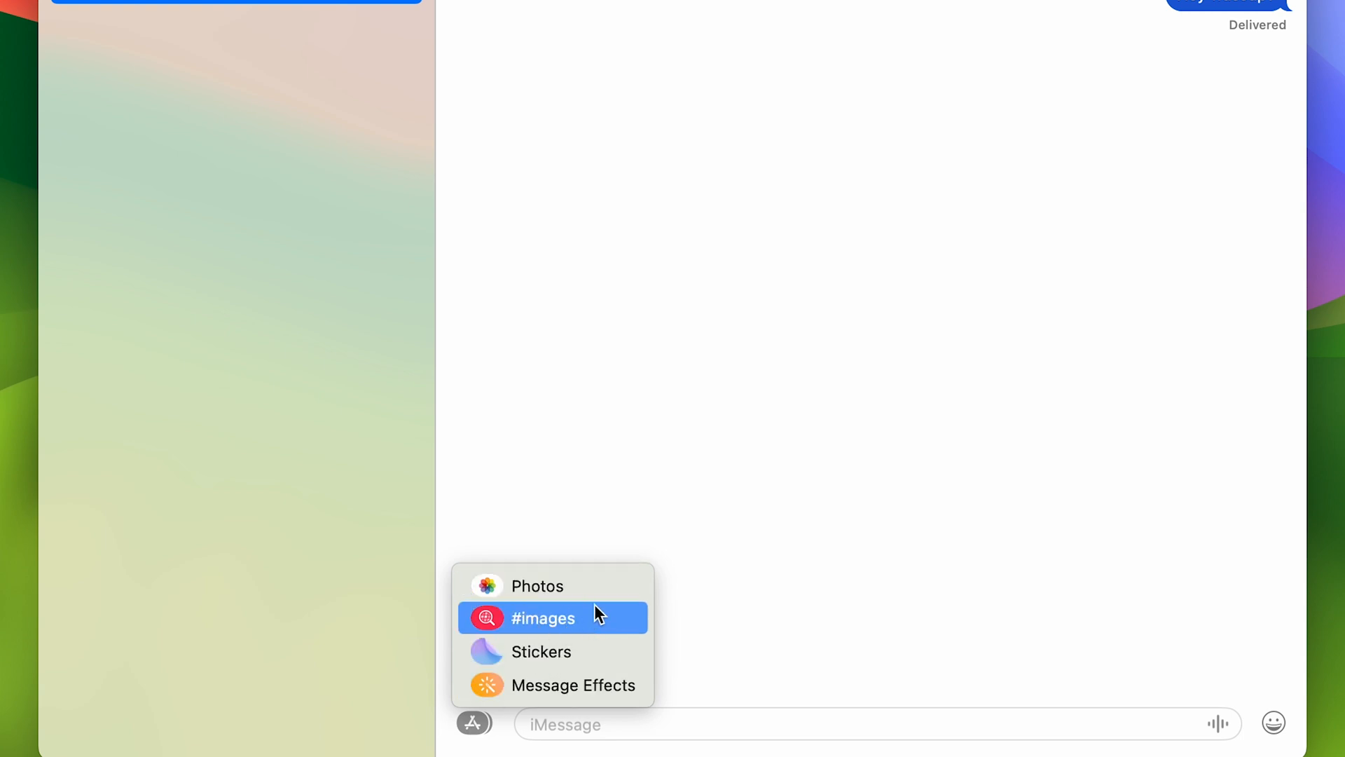
mouse_move(804, 705)
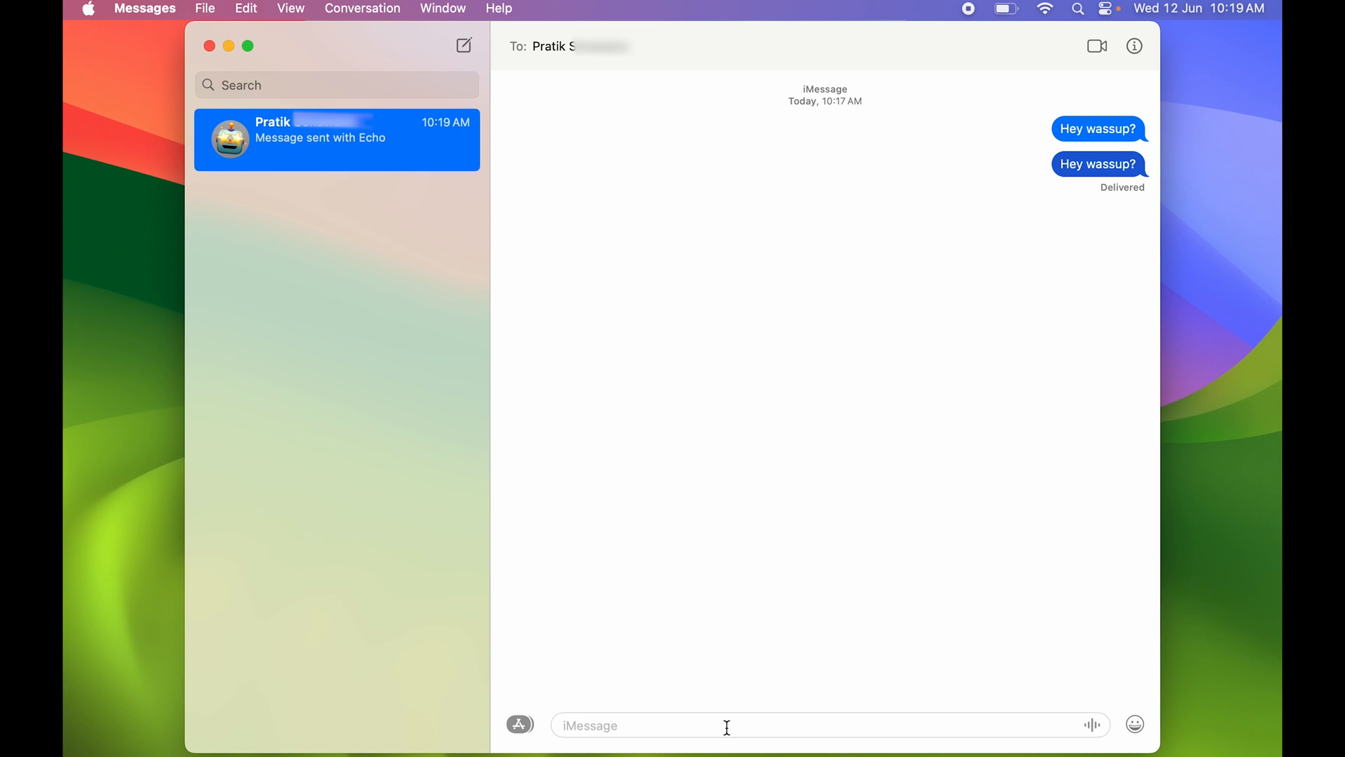
mouse_move(728, 691)
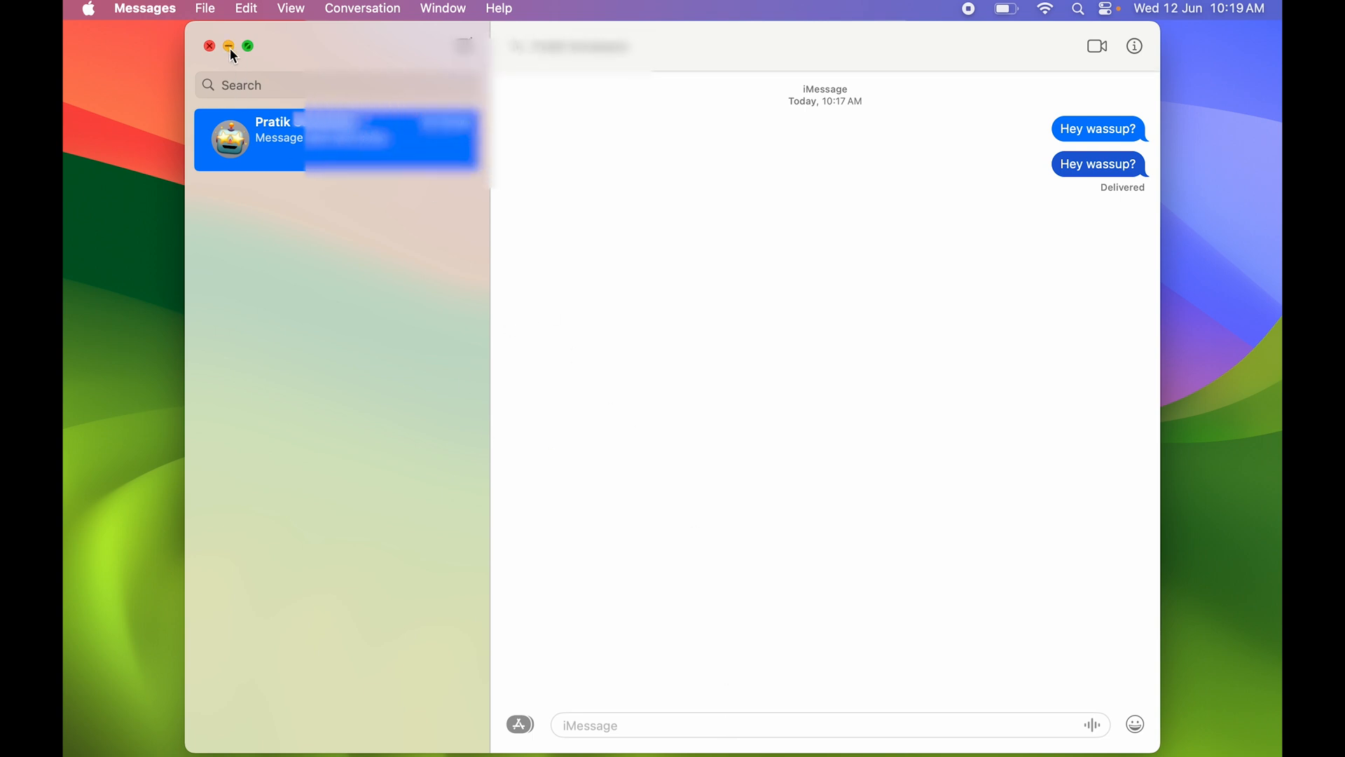
Minimize the Messages window so only the Finder desktop and Dock show
left_click(229, 47)
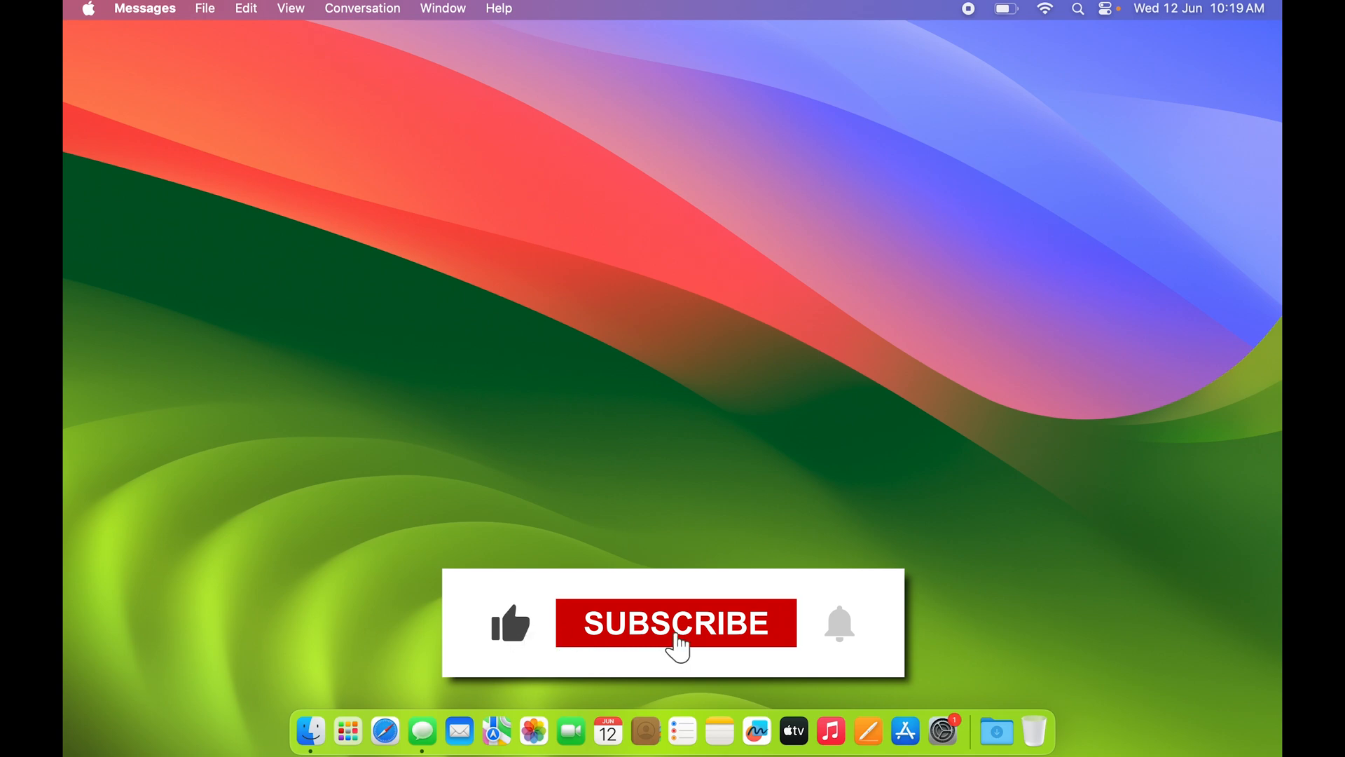
left_click(675, 622)
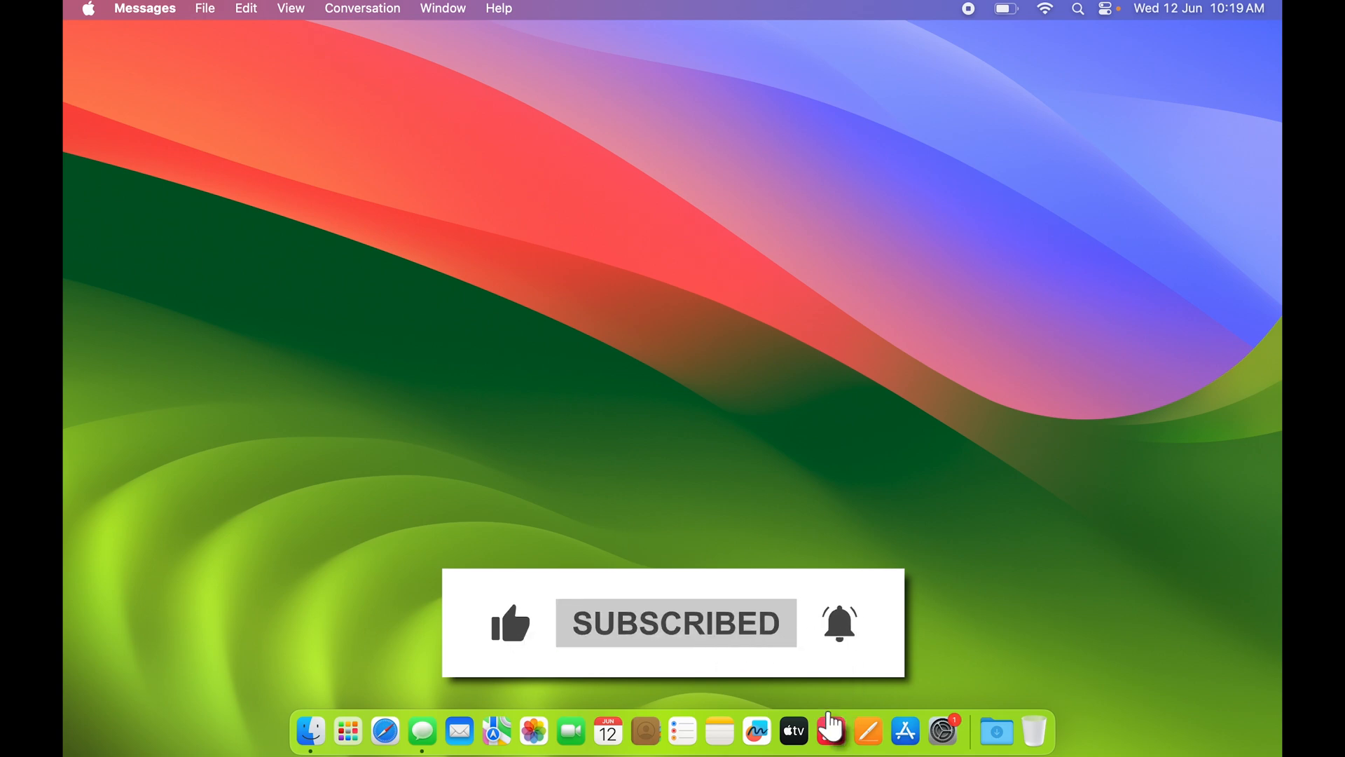